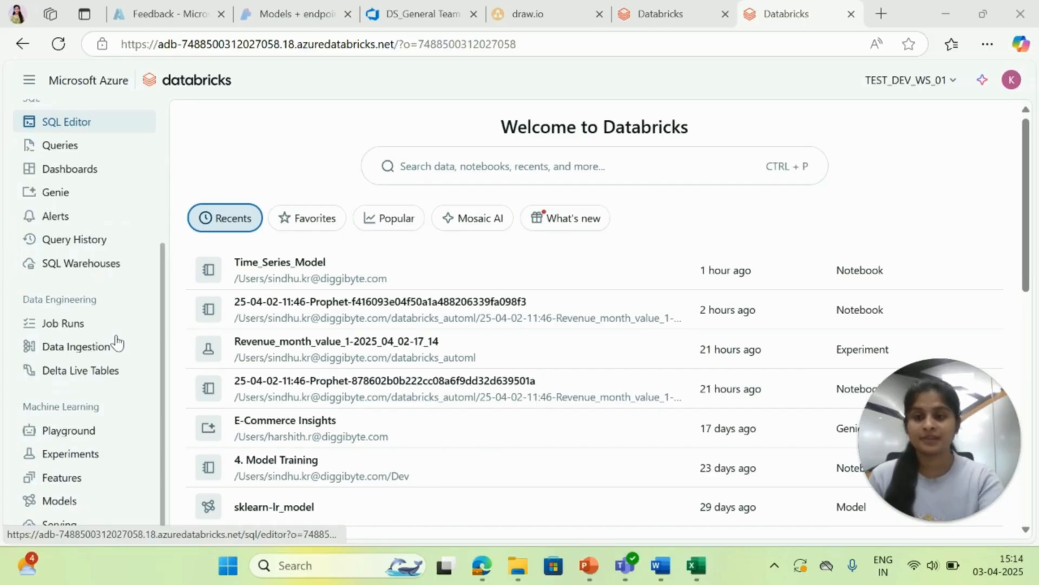
Tour the Experiments, Features and Serving endpoints pages from the sidebar.
click(70, 454)
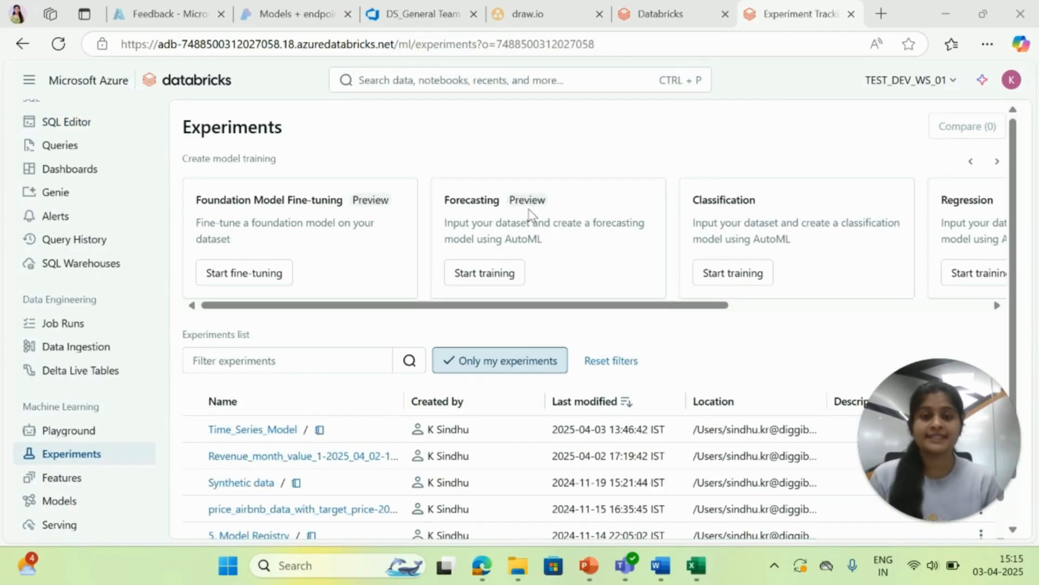
mouse_move(560, 200)
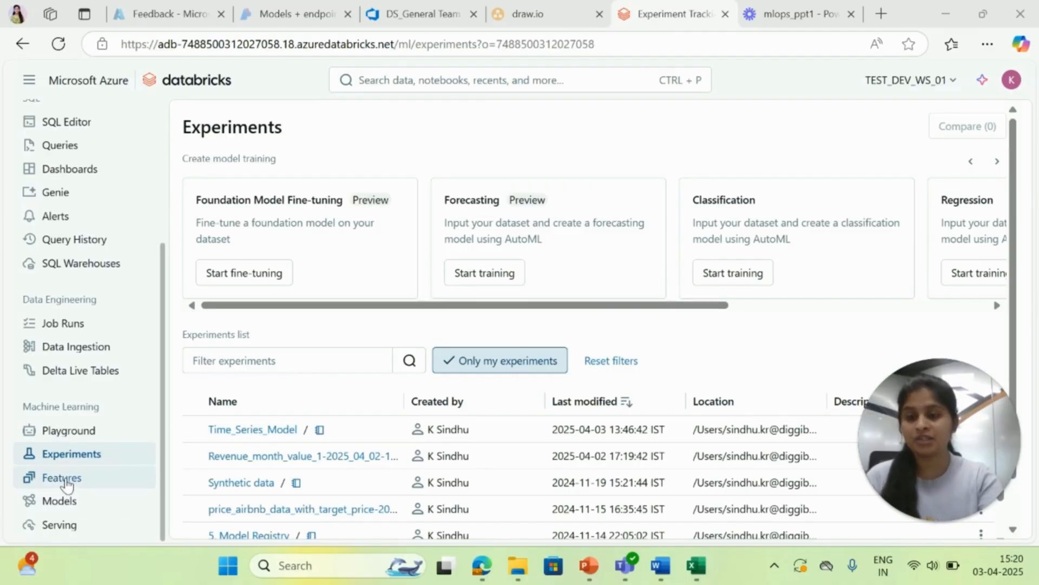
click(61, 478)
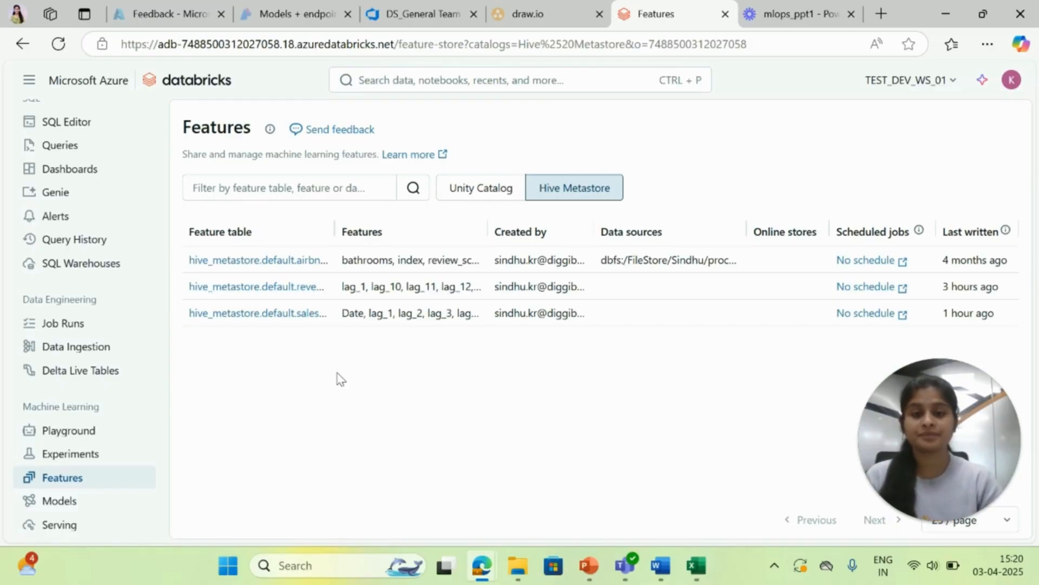
mouse_move(52, 445)
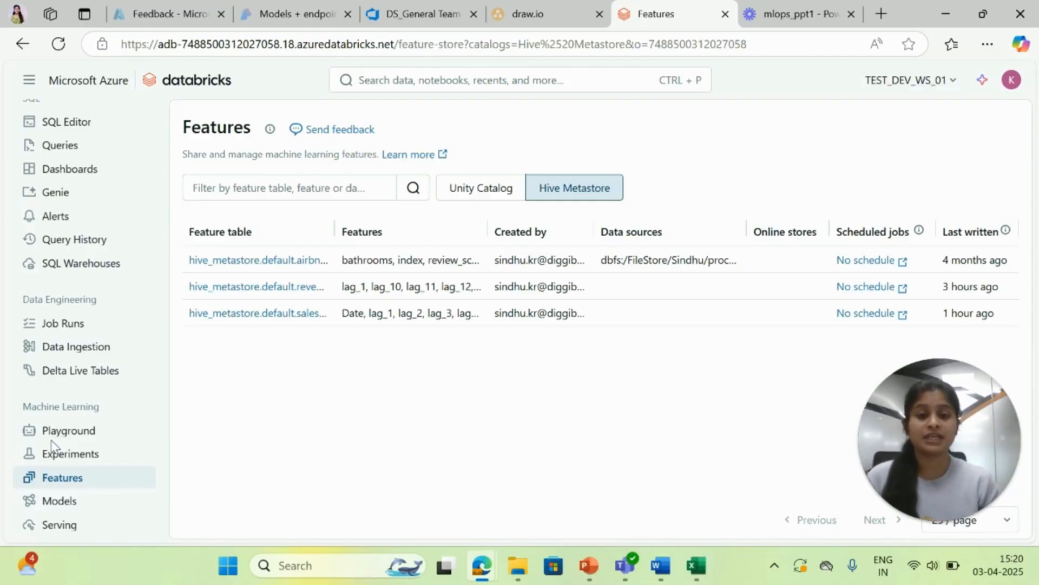
click(59, 524)
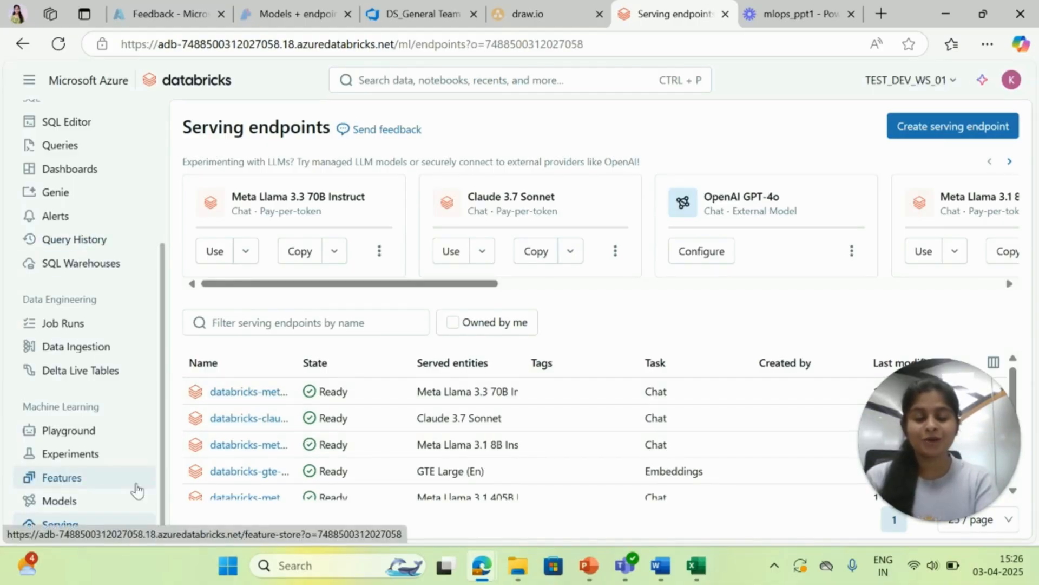
mouse_move(69, 461)
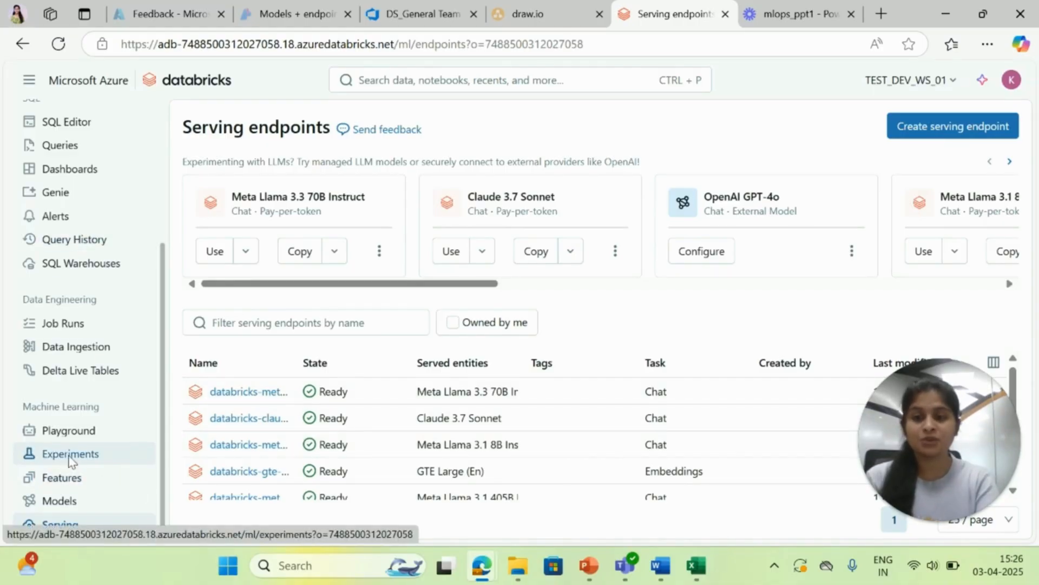
Start a new forecasting experiment from Experiments, running it on DS_Cluster.
click(70, 454)
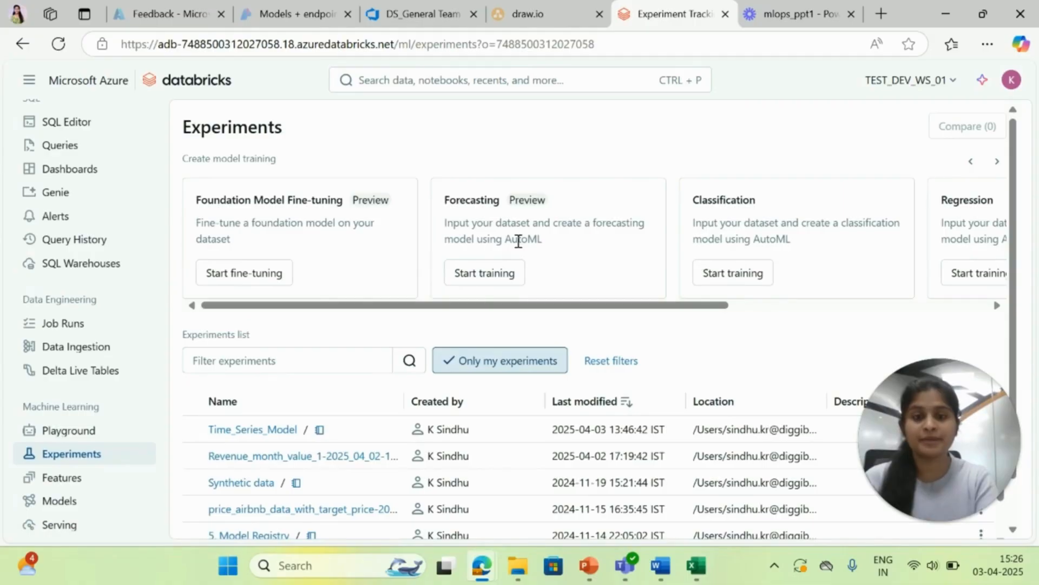
click(484, 273)
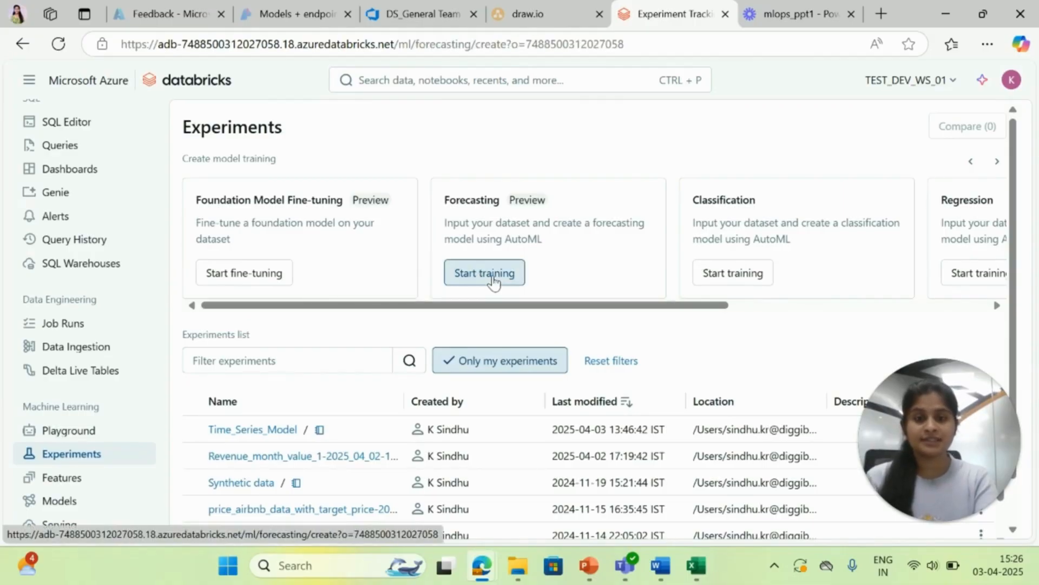
click(484, 273)
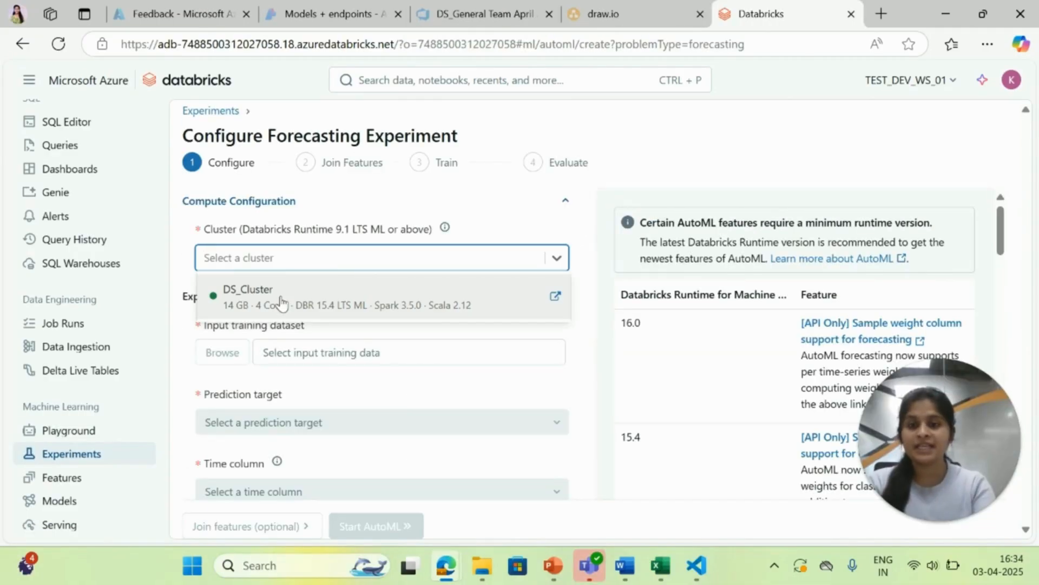
click(247, 289)
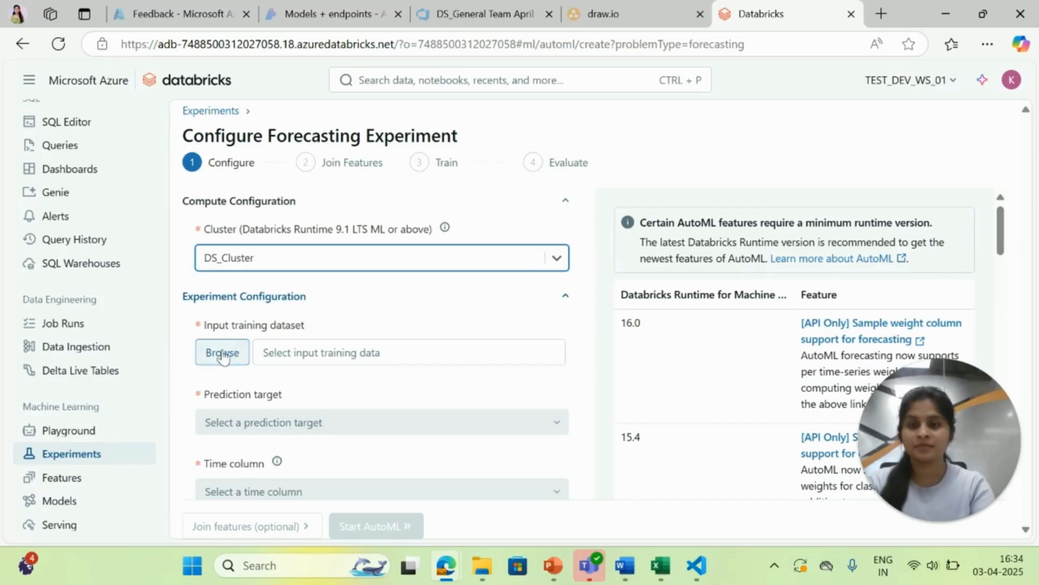
Choose the default.month_value_1 table as the training dataset.
click(222, 353)
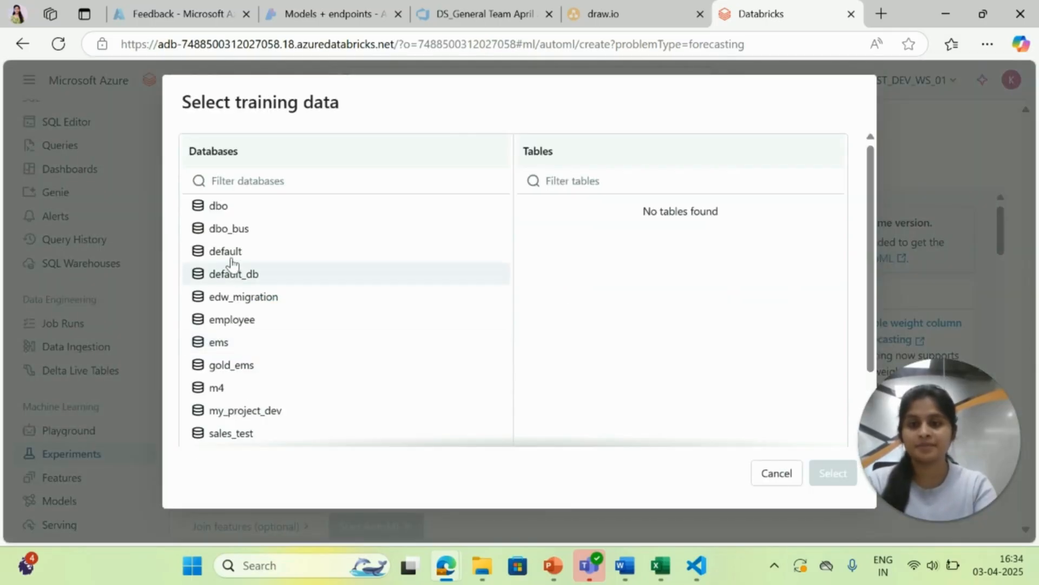
click(224, 252)
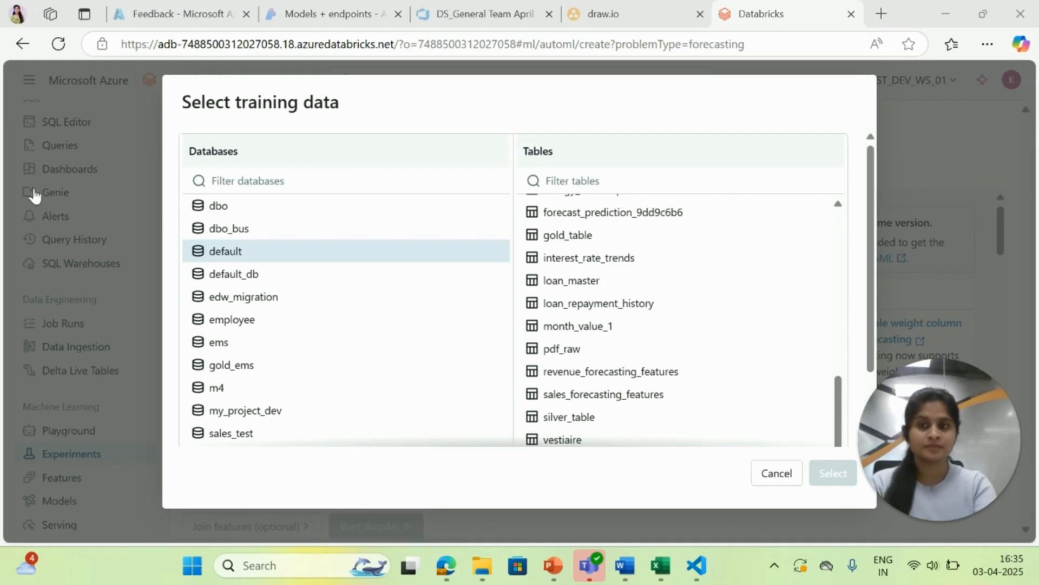
click(578, 326)
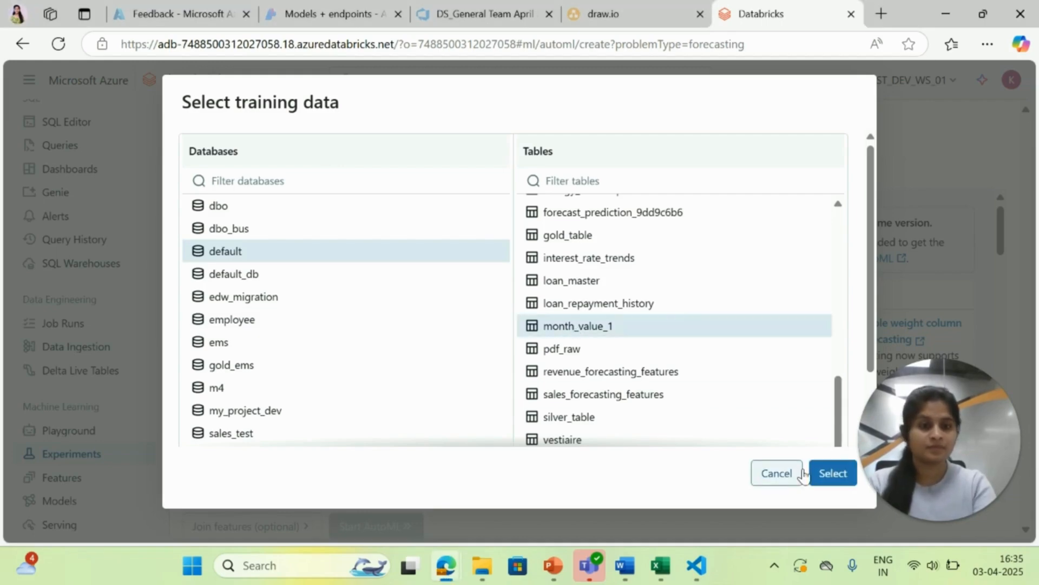
click(833, 472)
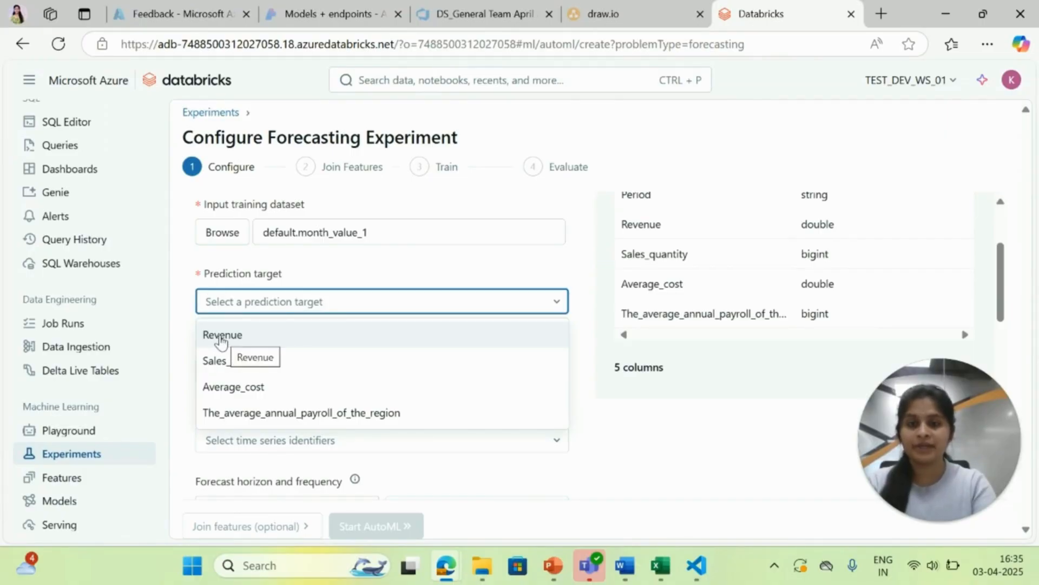
Set target Revenue, time column Period, and a 10-month forecast horizon.
click(222, 334)
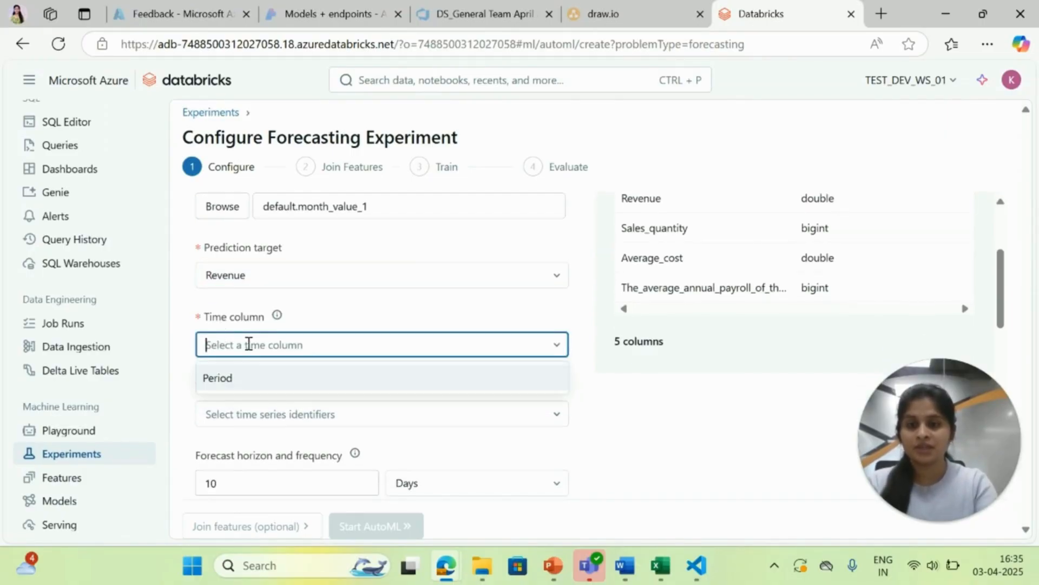
click(217, 378)
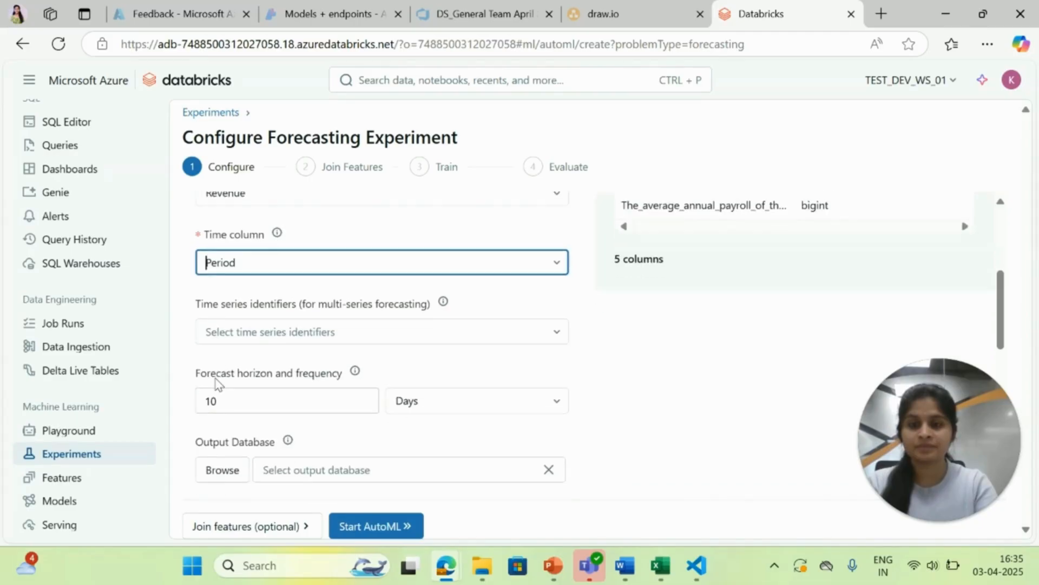
scroll(down, 3)
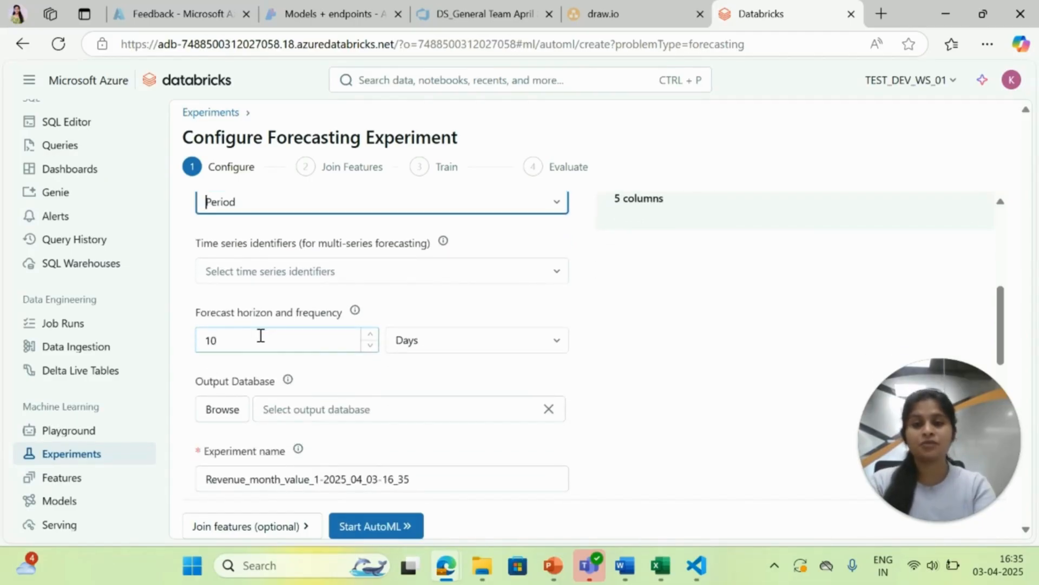
click(476, 340)
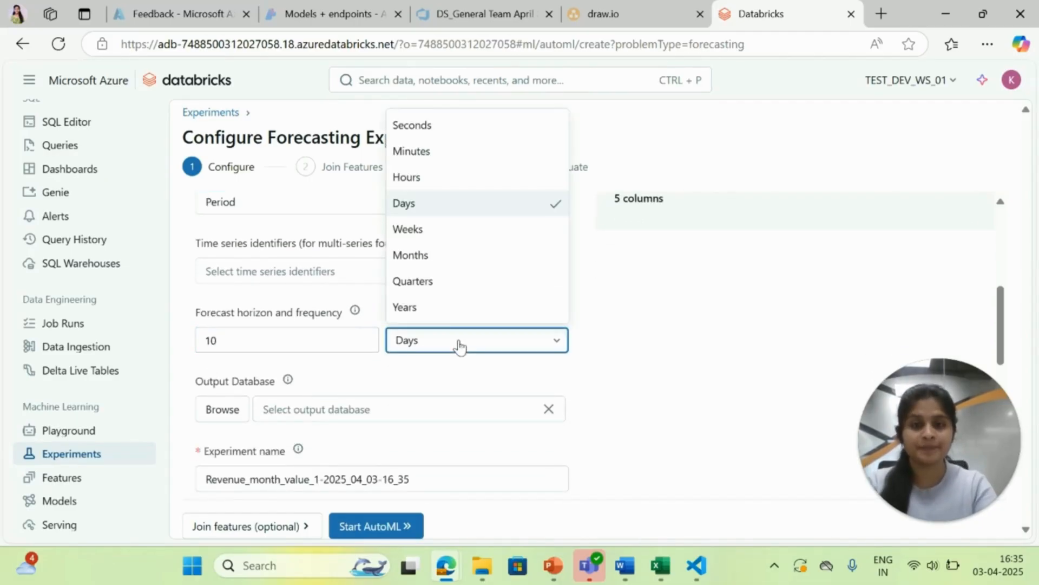
click(411, 255)
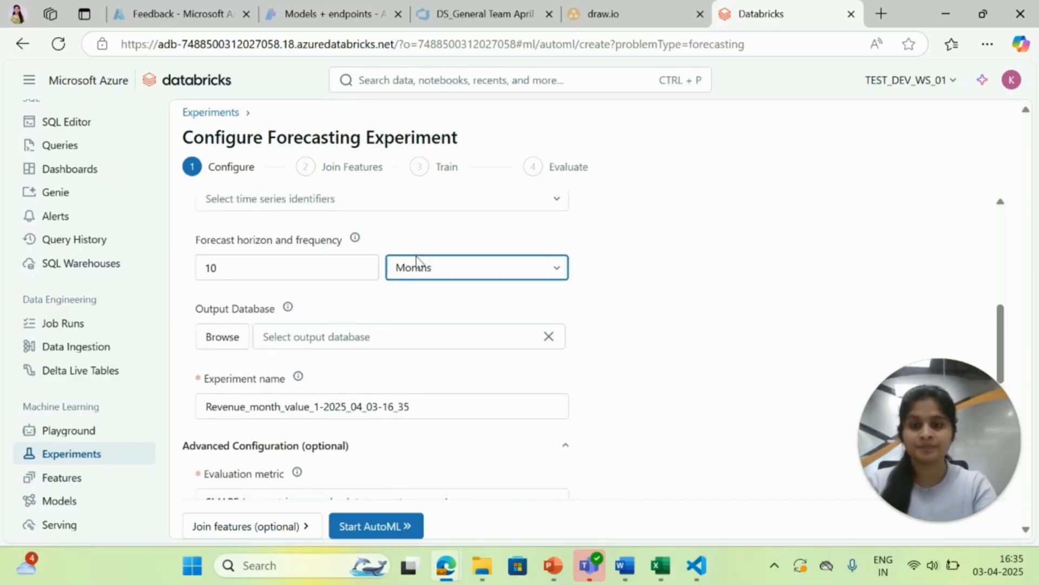
scroll(down, 3)
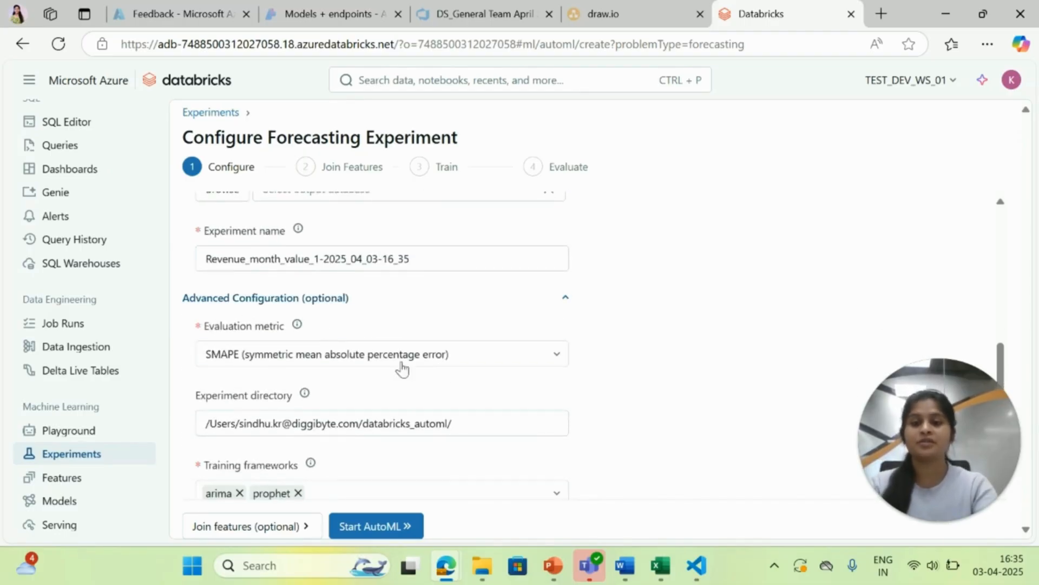
scroll(down, 3)
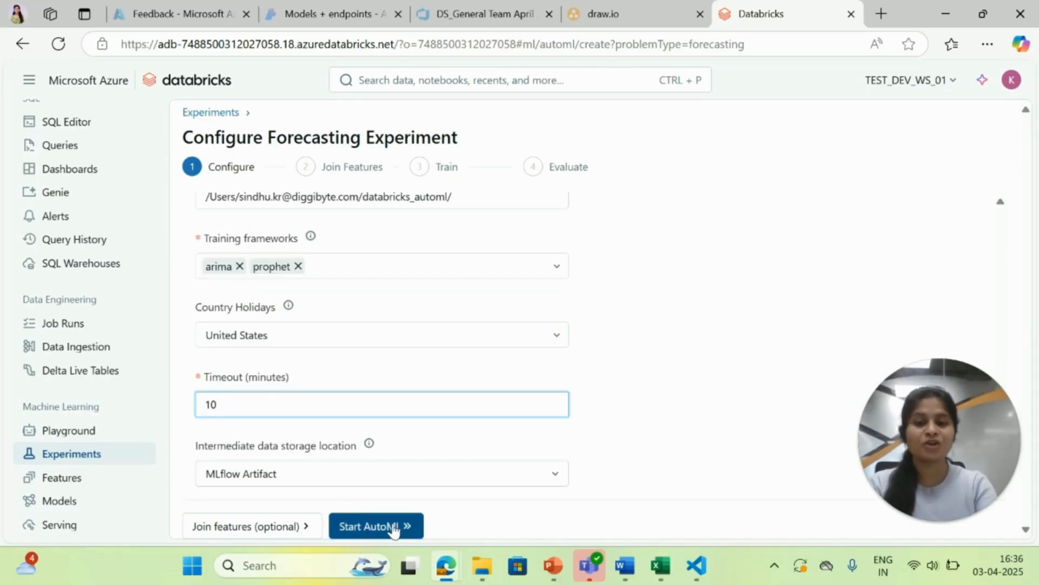
Start the AutoML forecasting run and wait while the Revenue model trains.
click(376, 526)
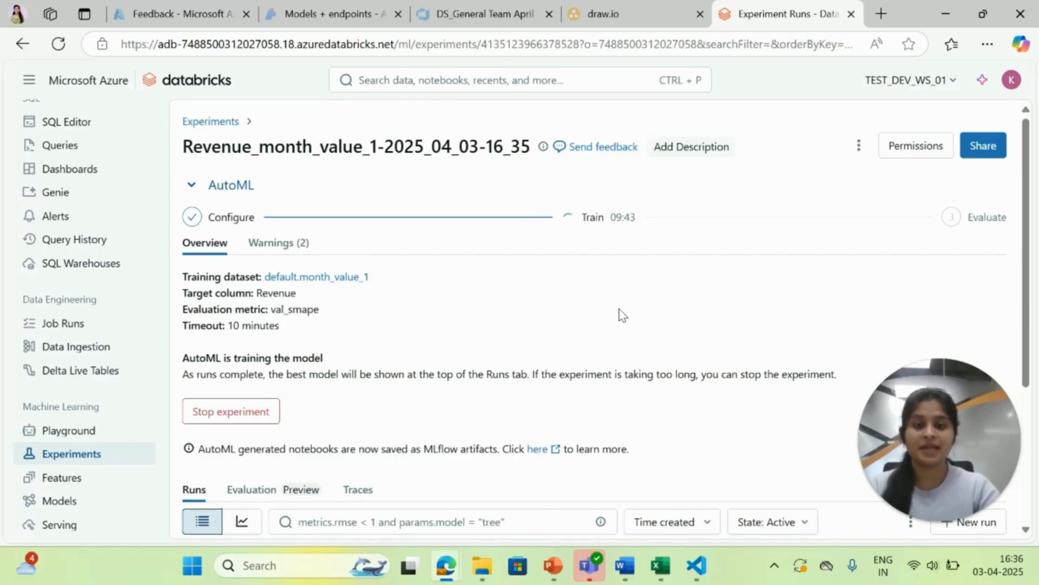
mouse_move(655, 337)
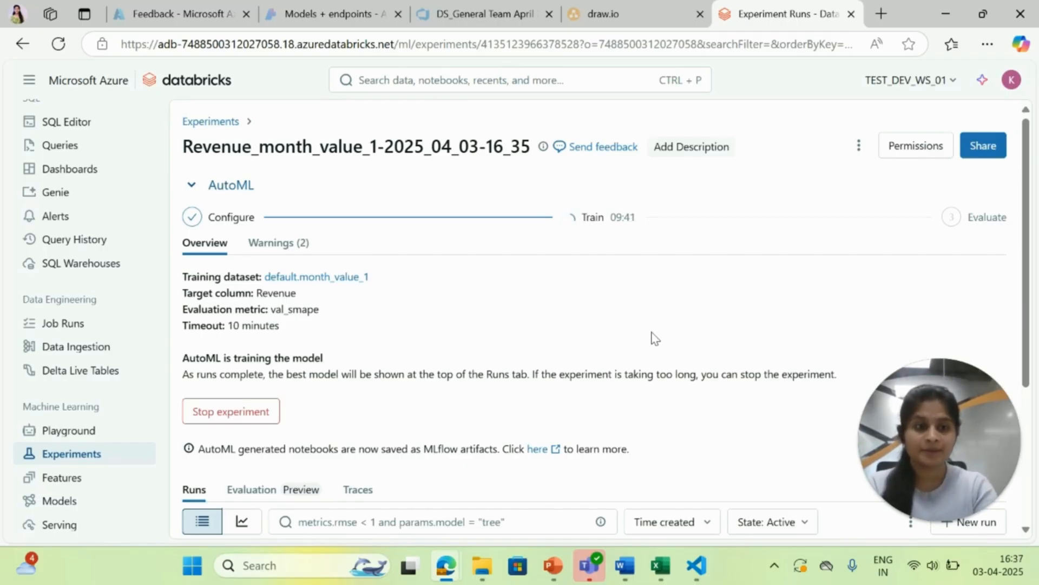
mouse_move(363, 329)
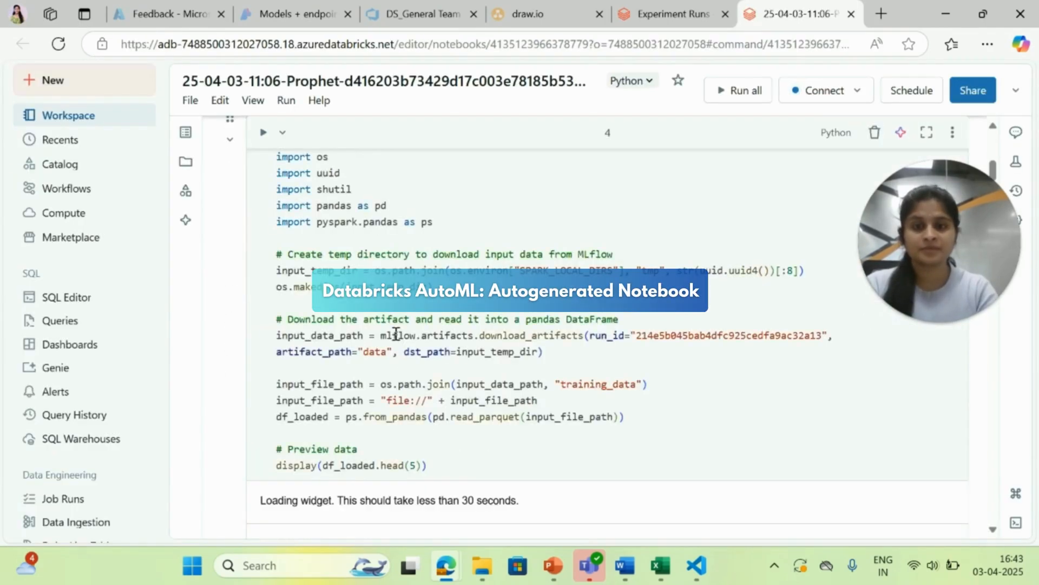
scroll(down, 3)
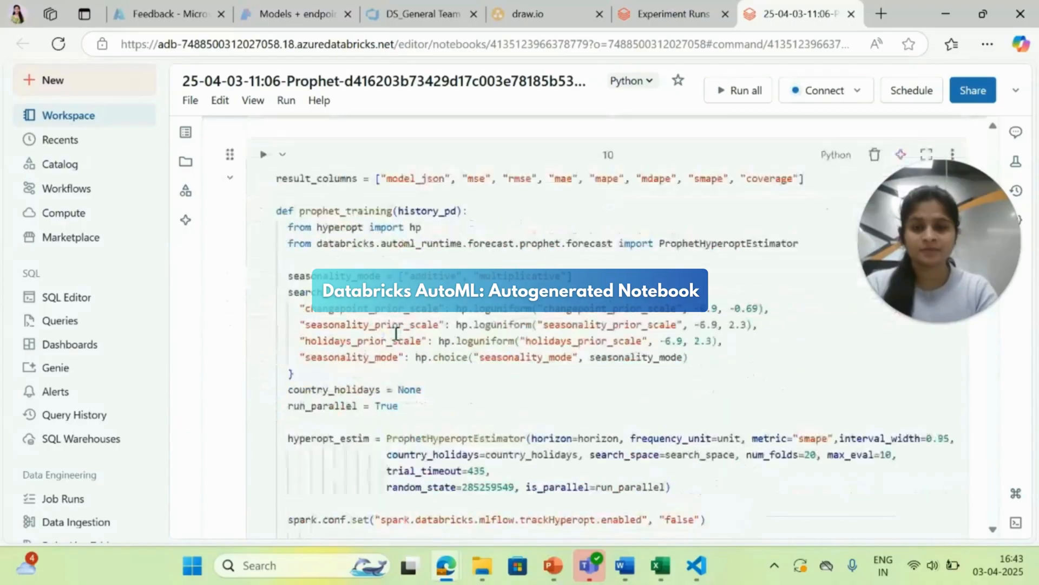
scroll(down, 3)
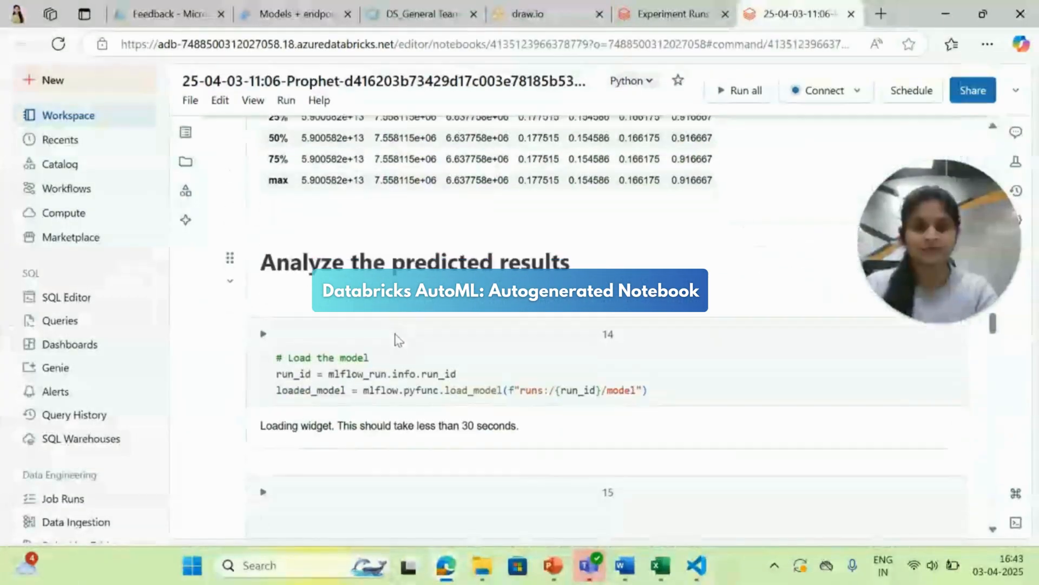
scroll(down, 3)
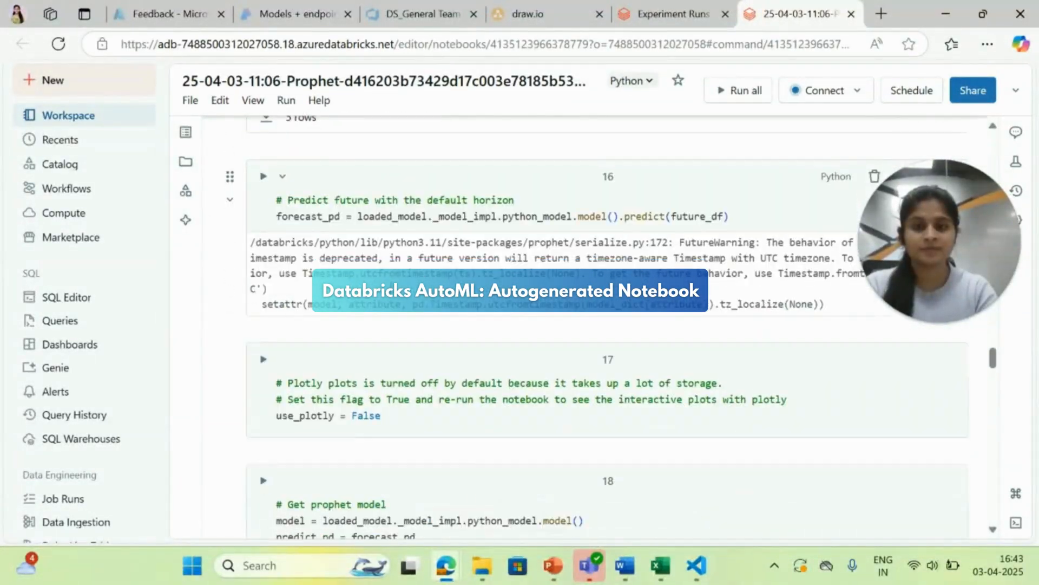
scroll(down, 3)
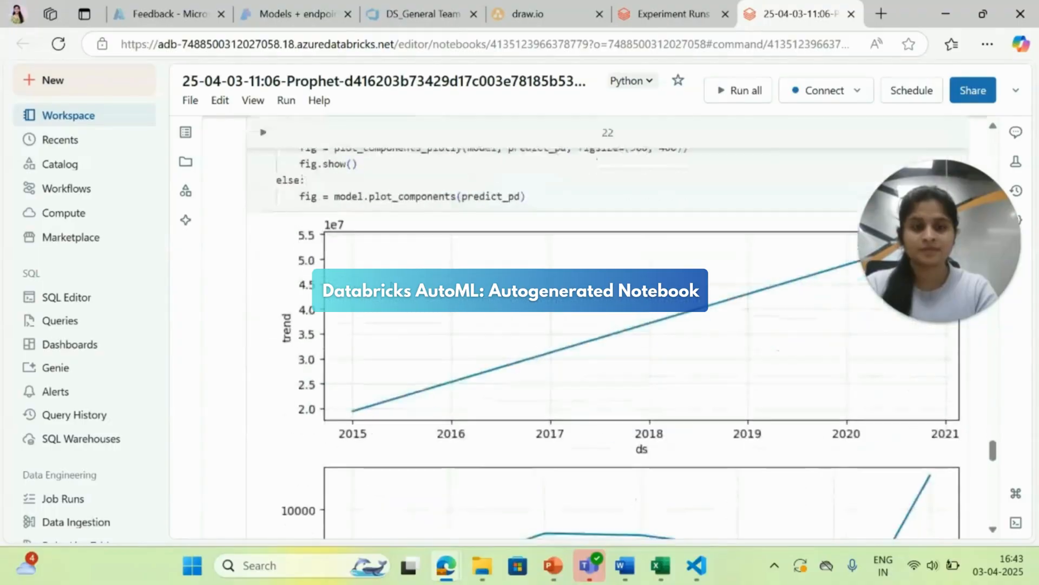
scroll(down, 3)
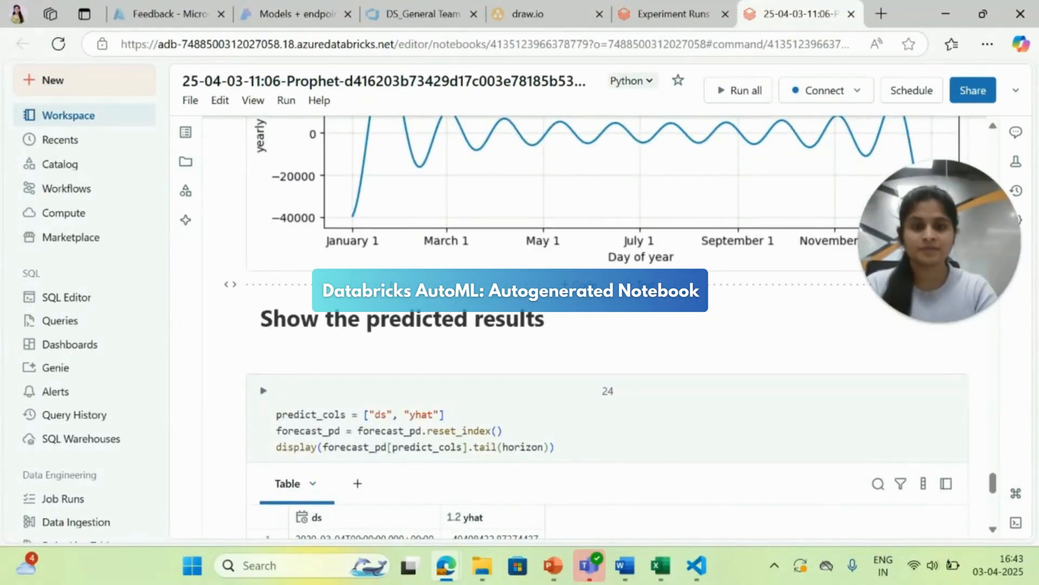
scroll(down, 3)
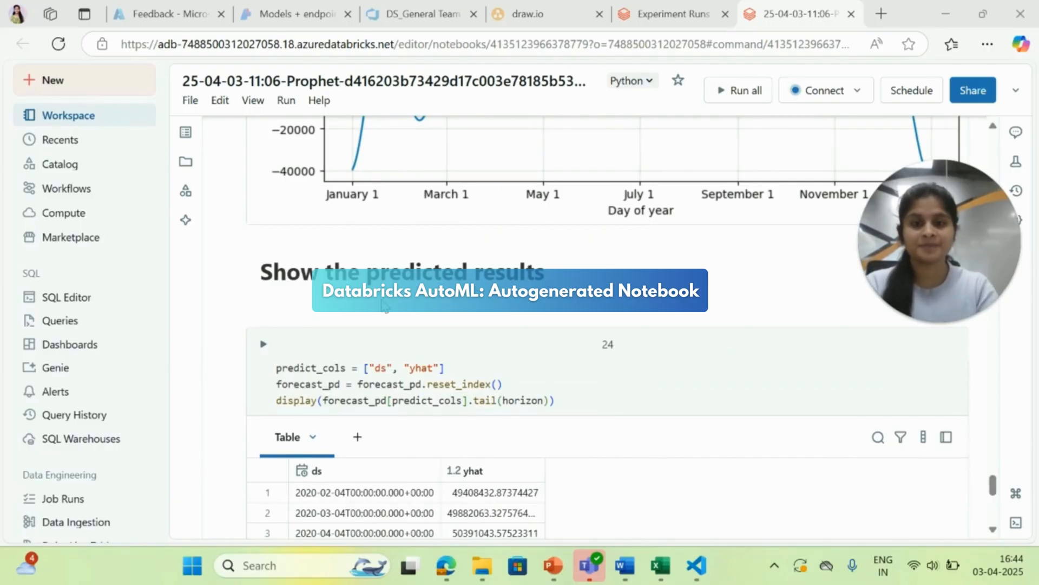
scroll(up, 3)
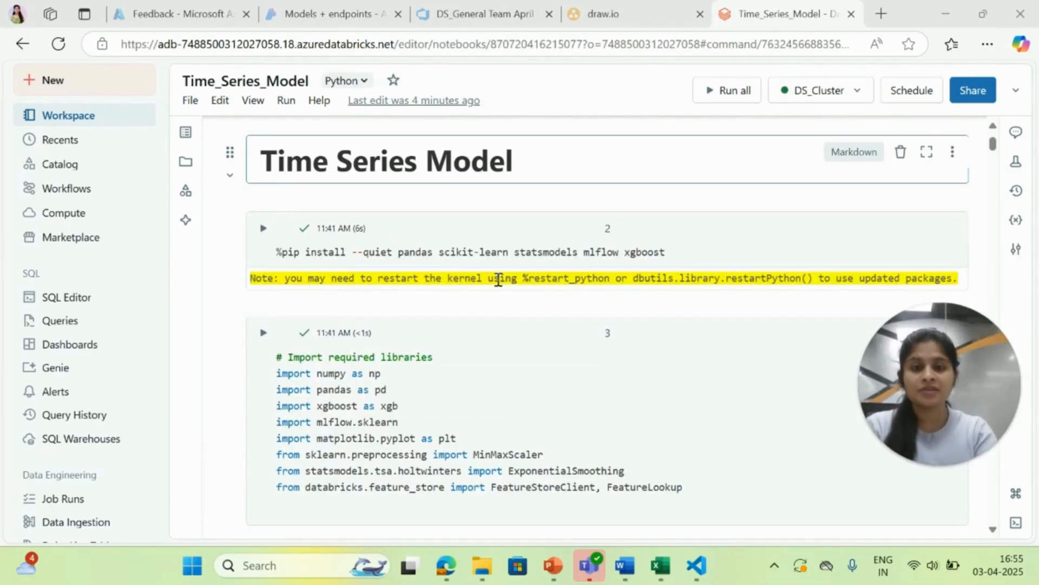
Scroll through the notebook's data loading and feature engineering cells, then go to Features.
scroll(down, 3)
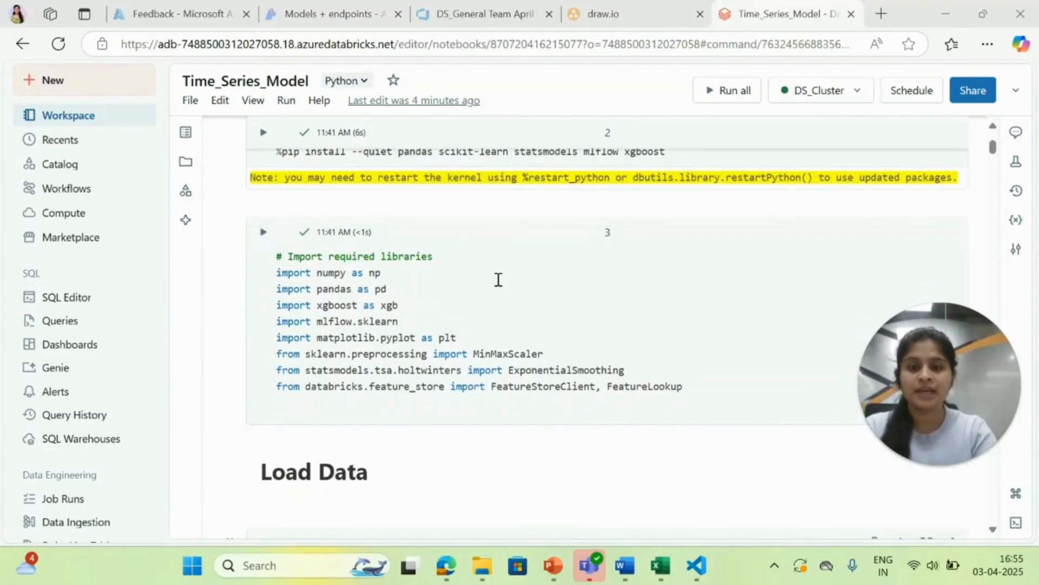
scroll(down, 3)
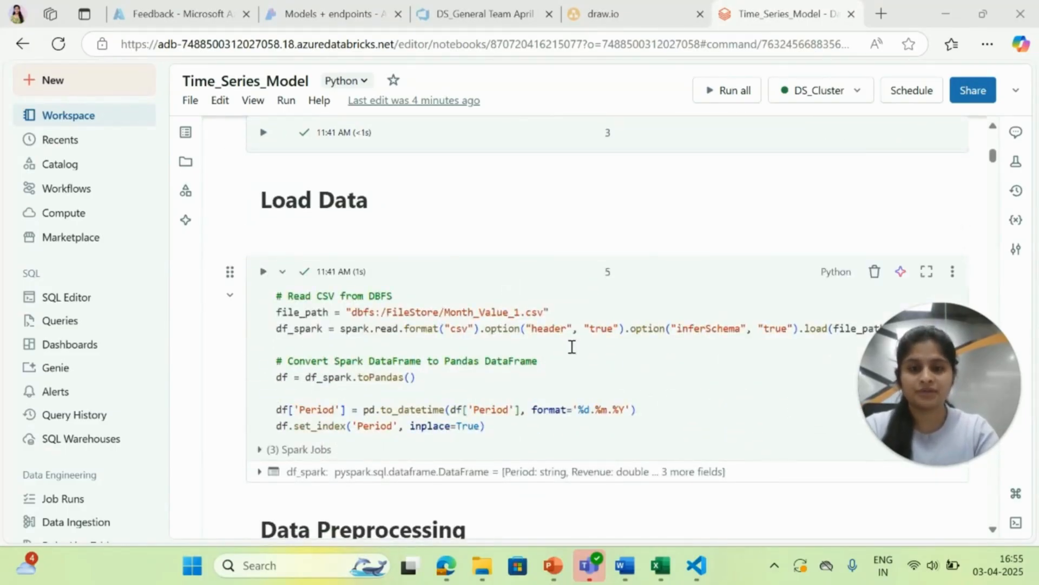
scroll(down, 3)
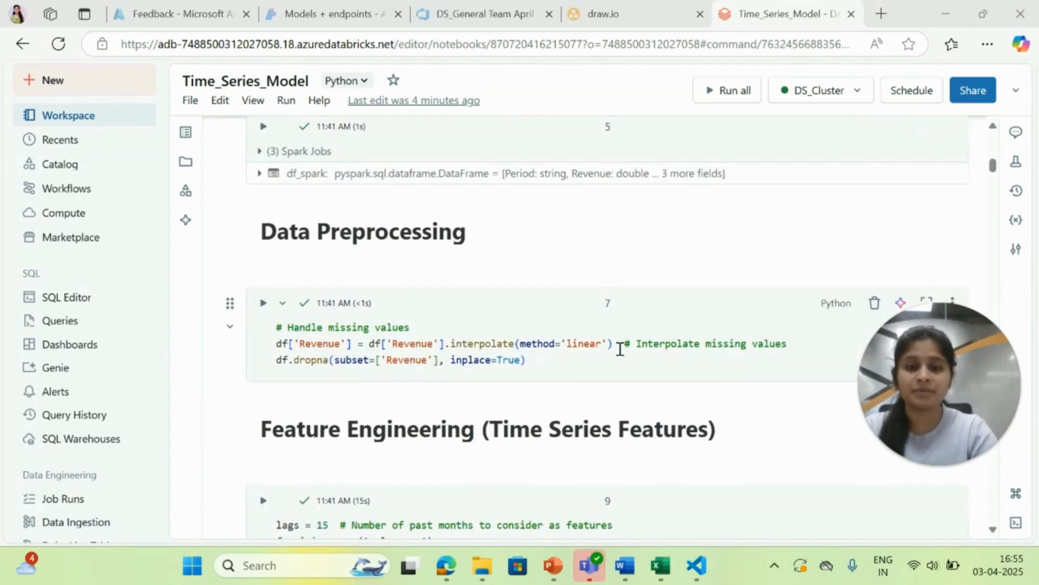
scroll(down, 3)
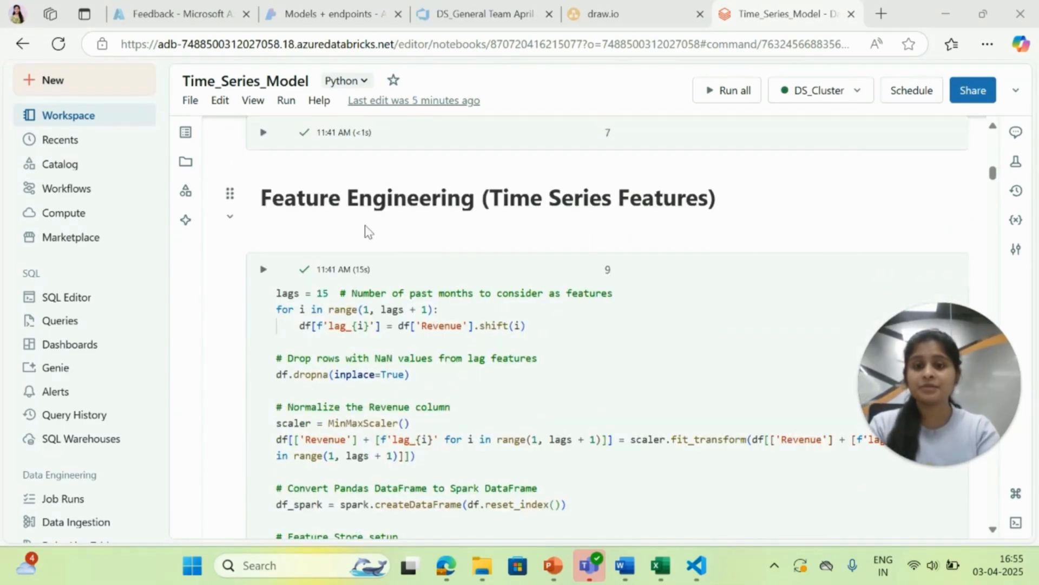
scroll(down, 3)
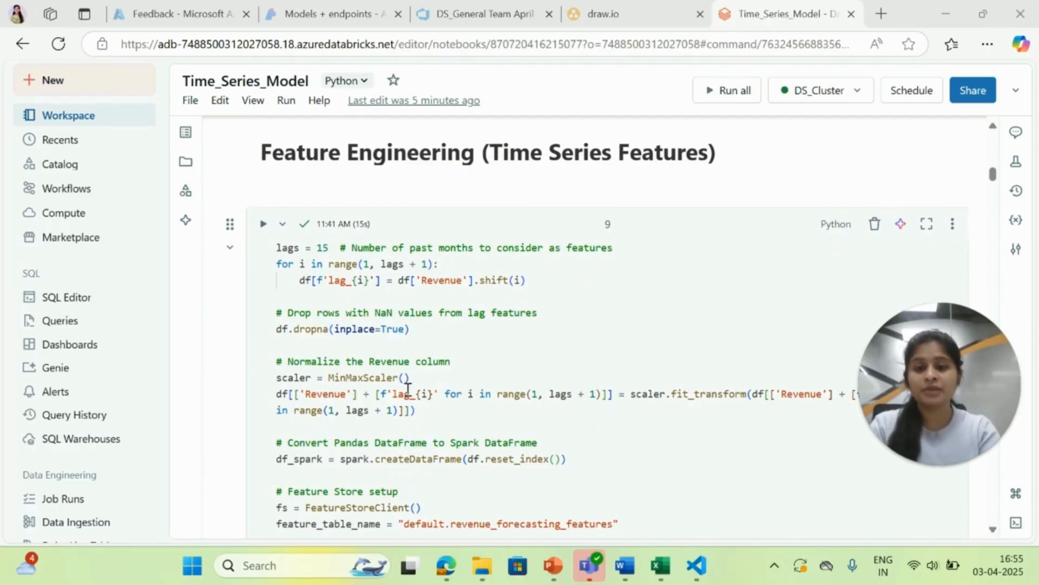
scroll(down, 3)
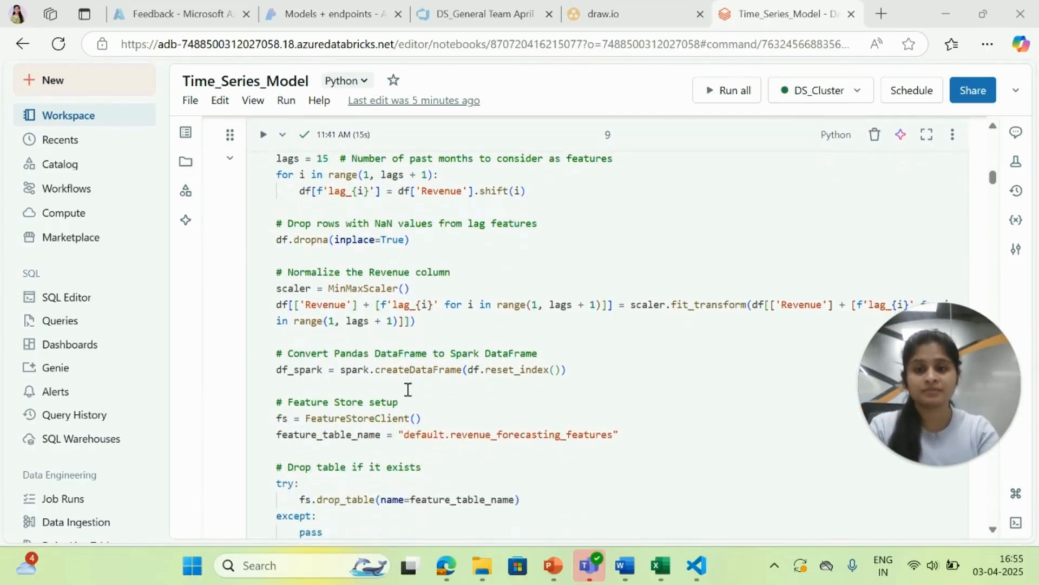
scroll(down, 3)
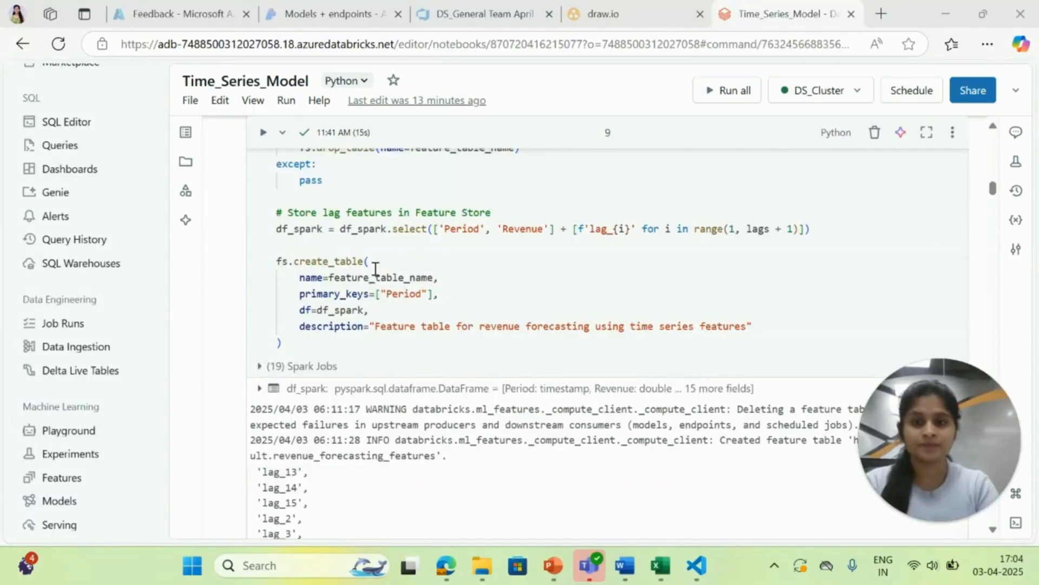
mouse_move(365, 357)
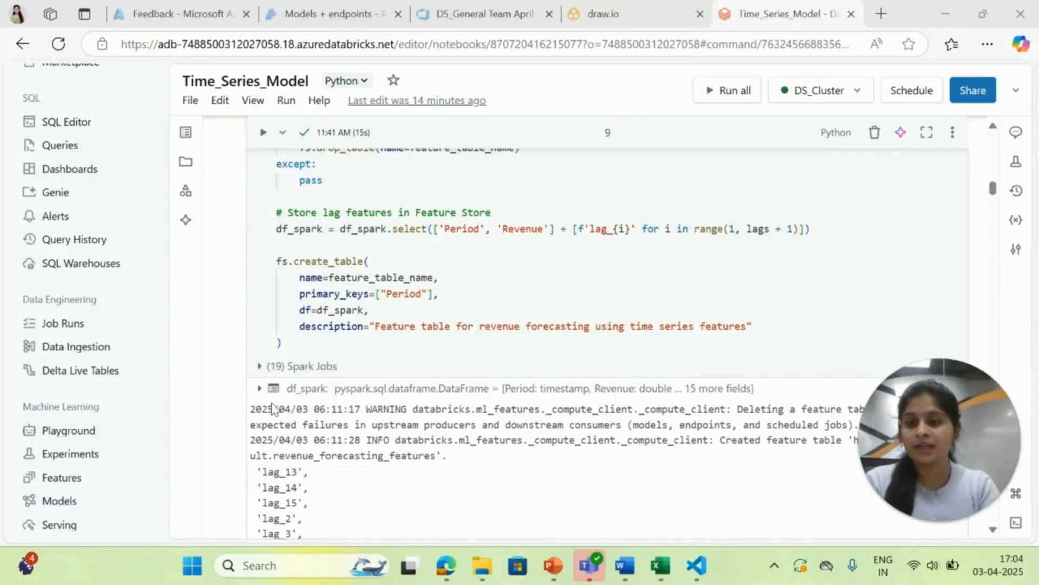
click(62, 477)
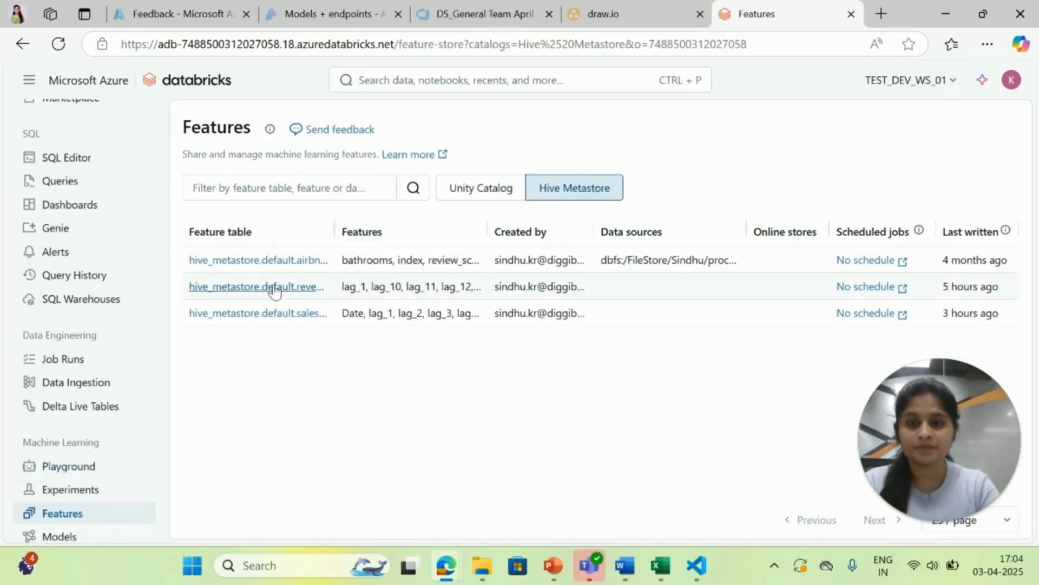
Open the revenue_forecasting_features table and review its lag features and consuming models.
click(257, 287)
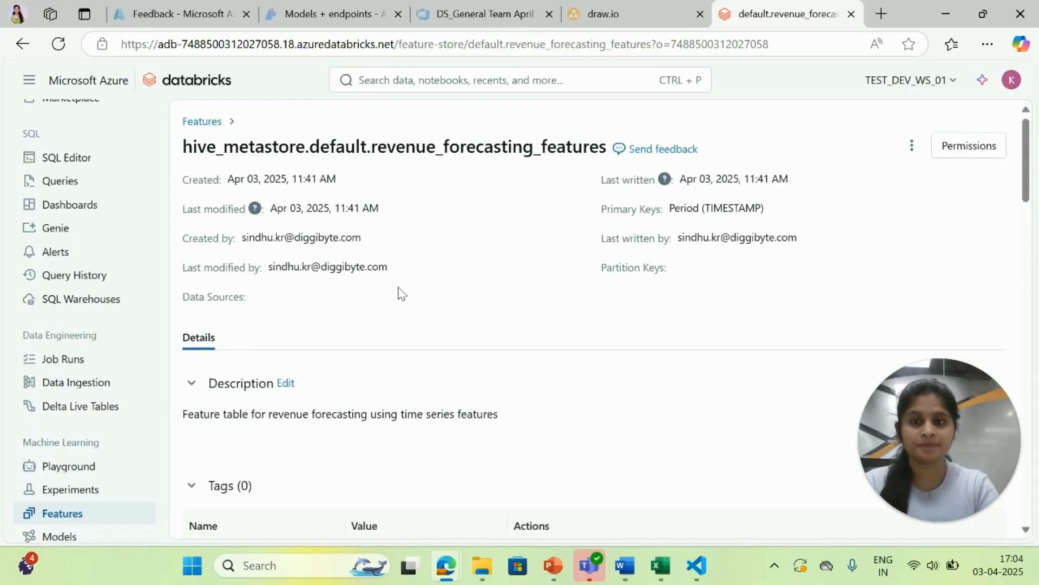
scroll(down, 3)
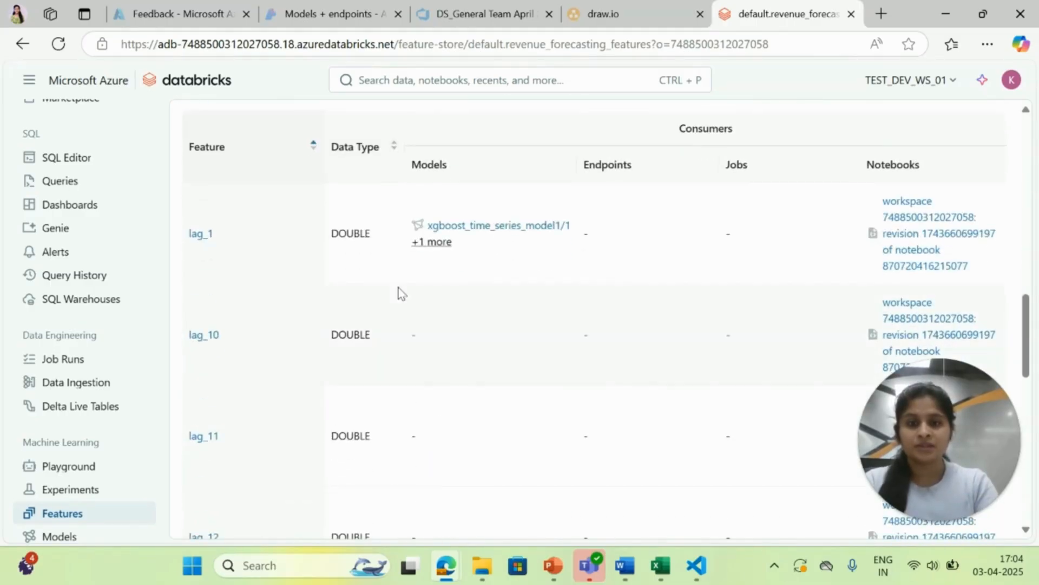
scroll(down, 3)
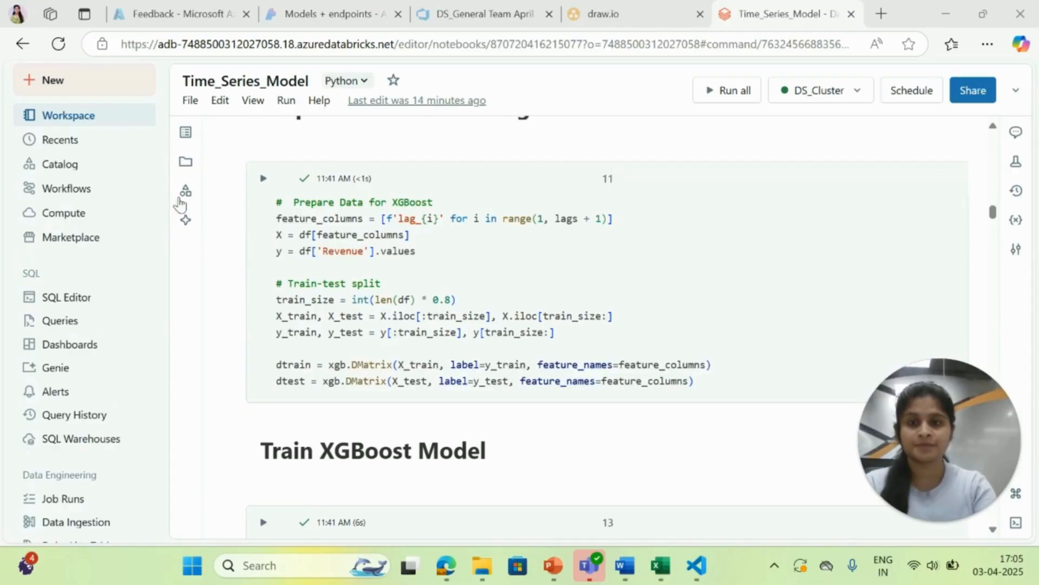
Scroll through the Train XGBoost, forecast plot, Feature Store training set and Log Model cells.
scroll(up, 3)
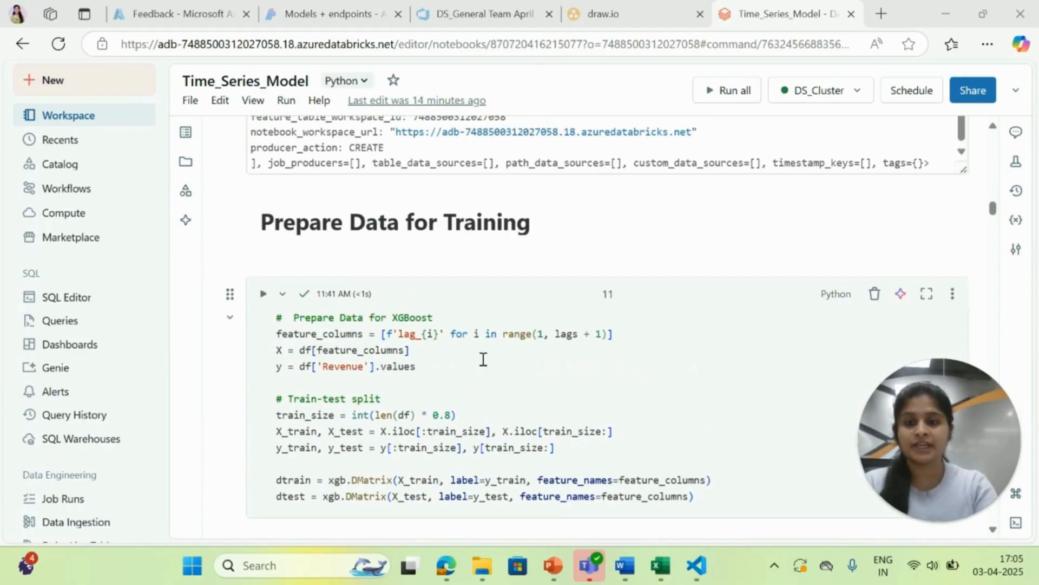
scroll(down, 3)
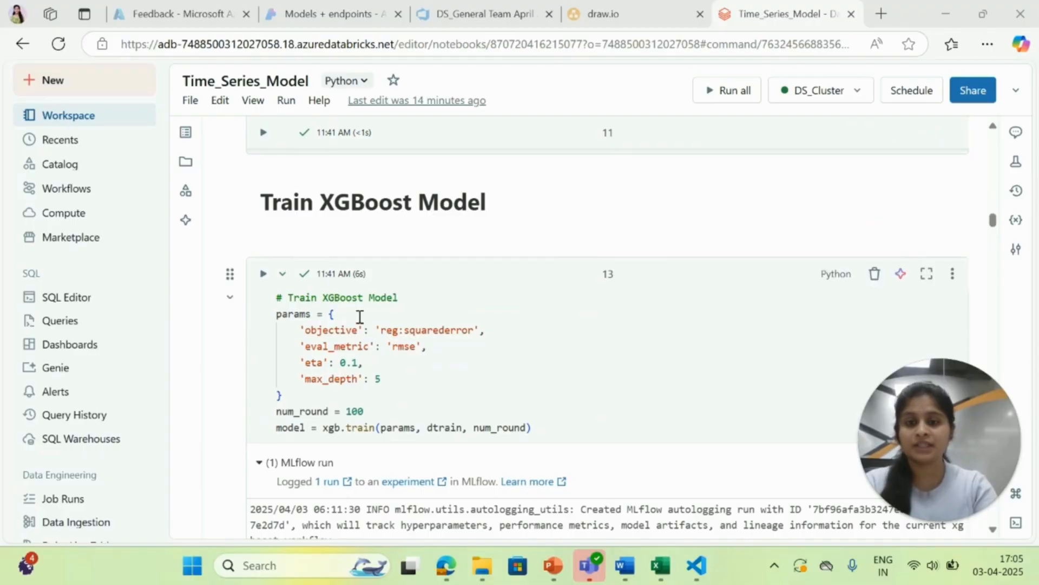
scroll(down, 3)
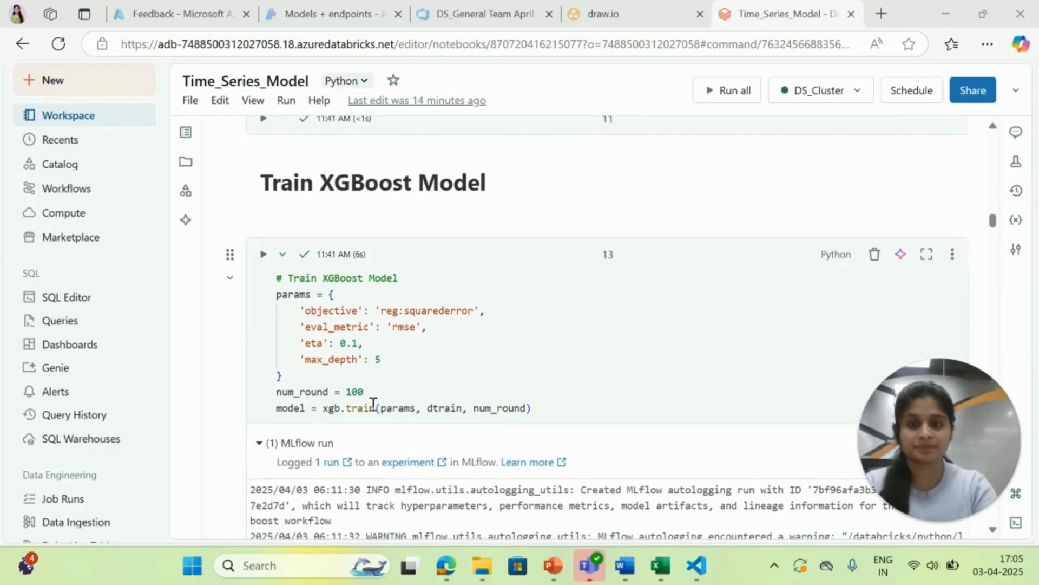
scroll(down, 3)
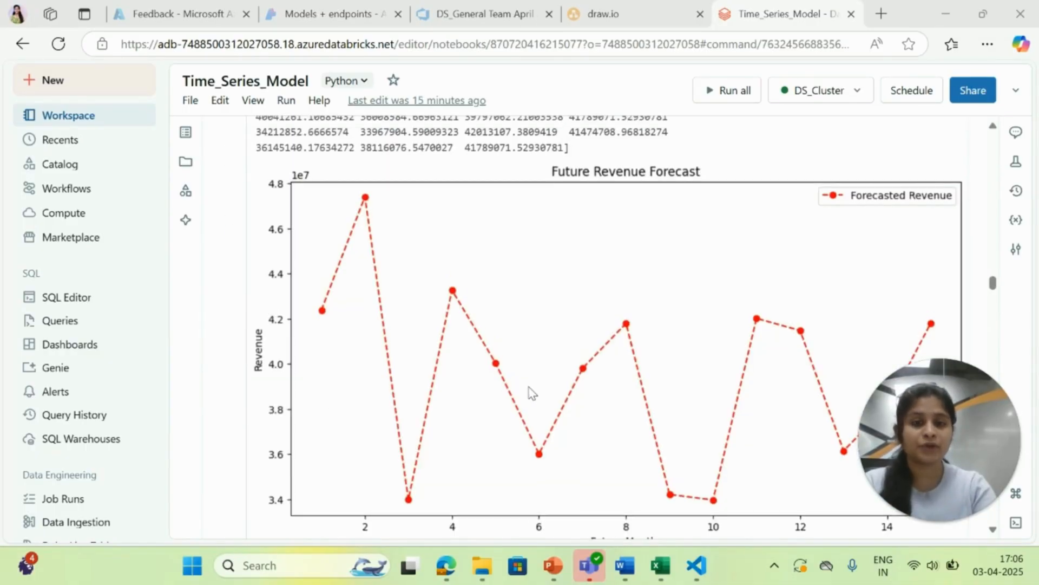
scroll(down, 3)
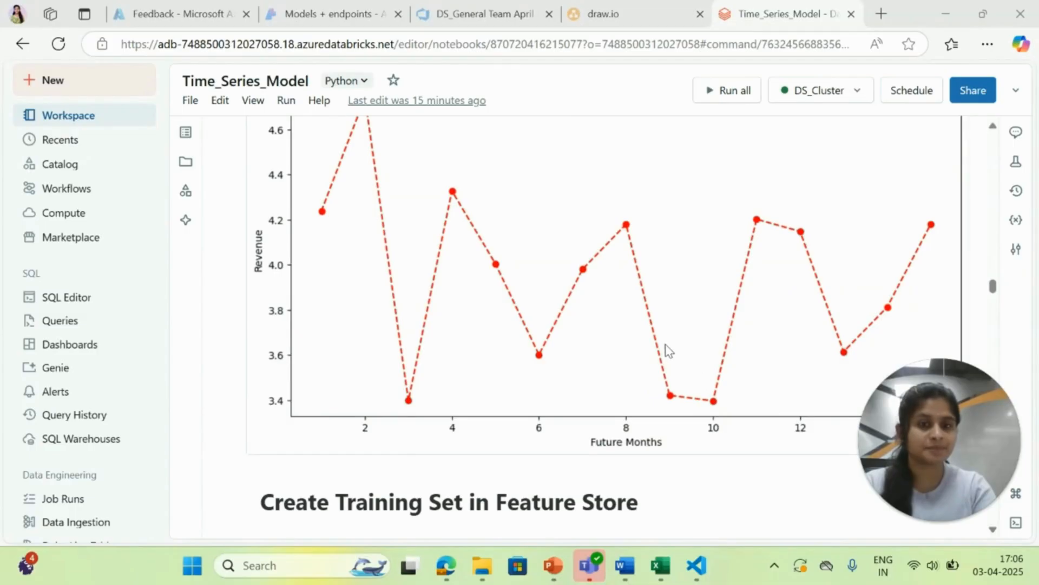
scroll(down, 3)
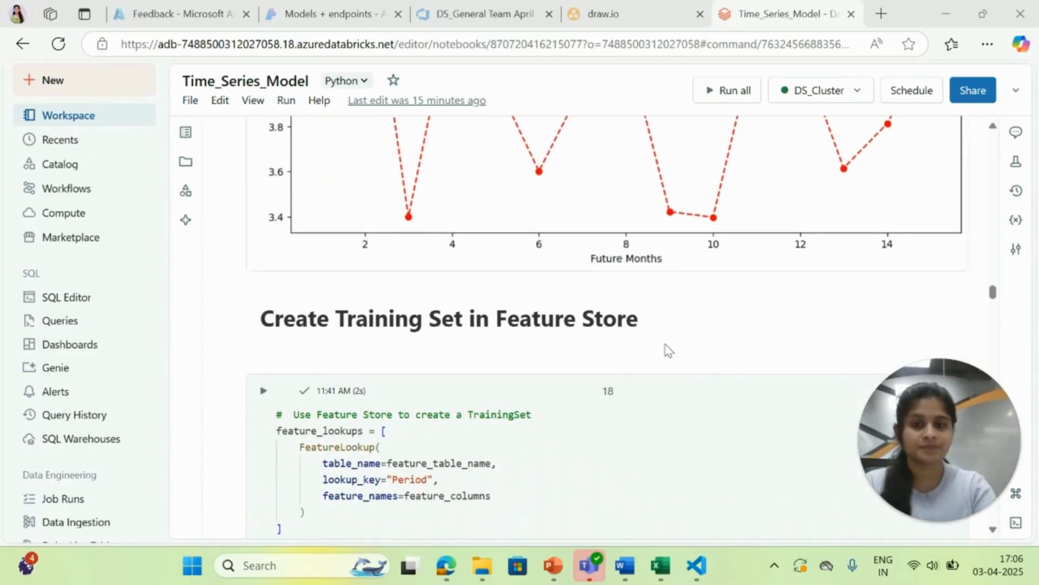
scroll(down, 3)
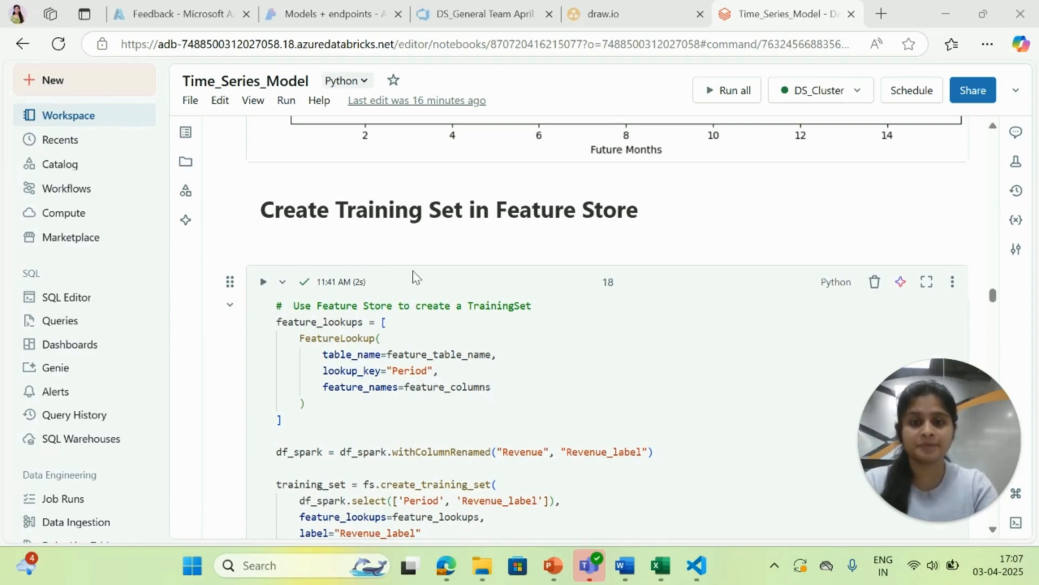
scroll(down, 3)
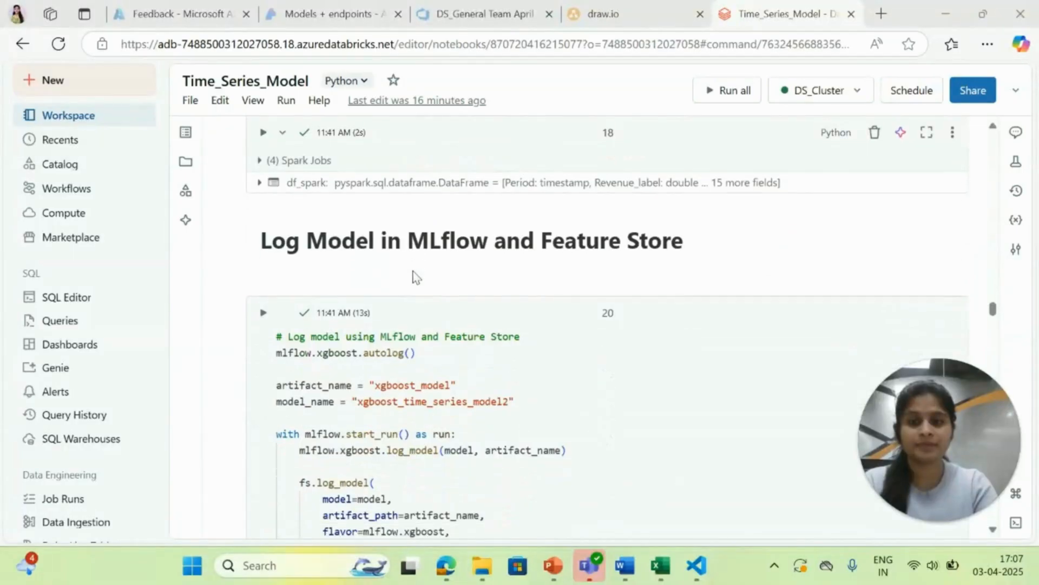
scroll(down, 3)
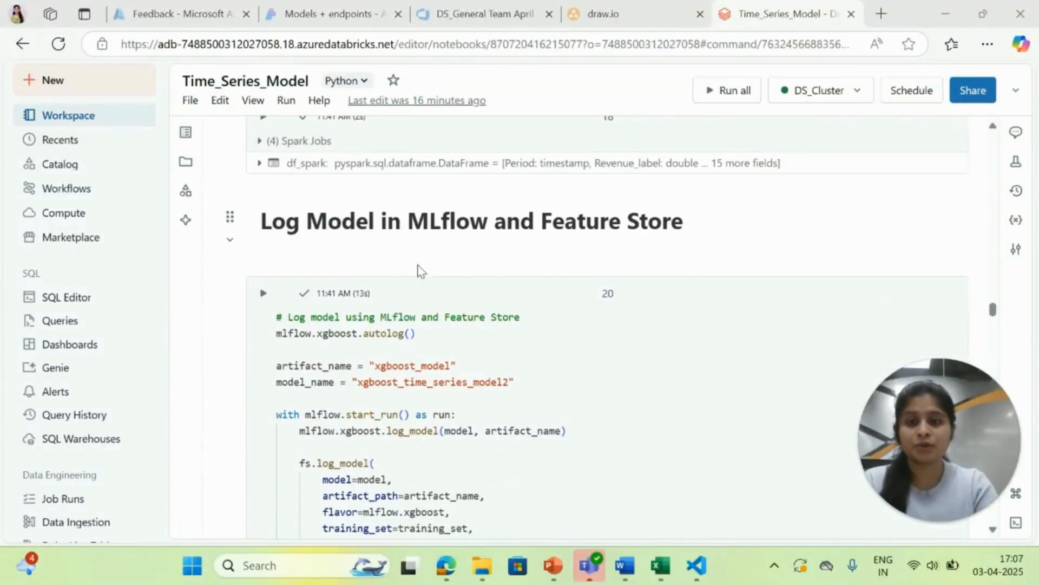
scroll(down, 3)
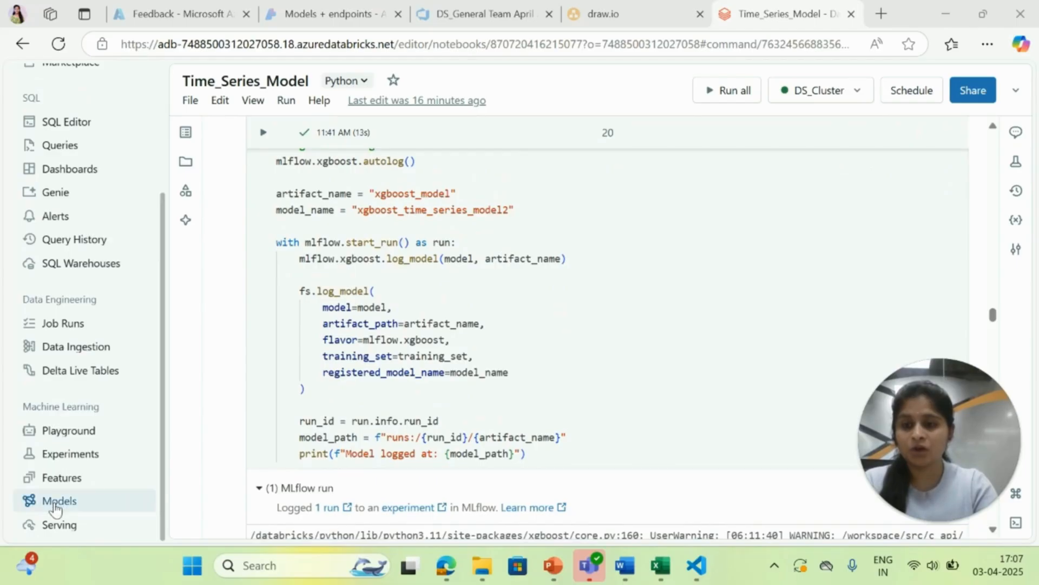
Open xgboost_time_series_model in Registered Models and review its four versions.
click(59, 501)
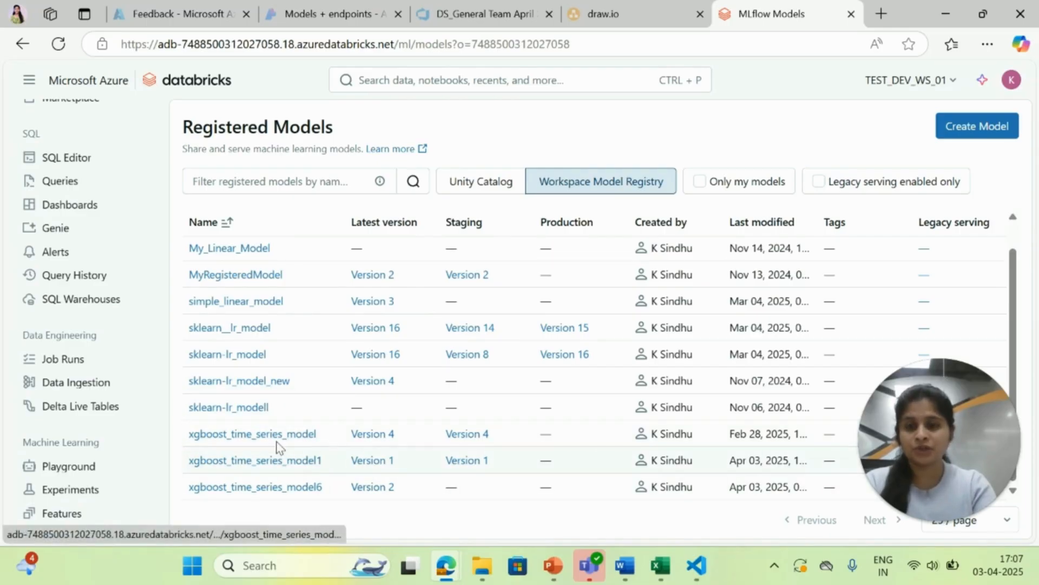
click(251, 434)
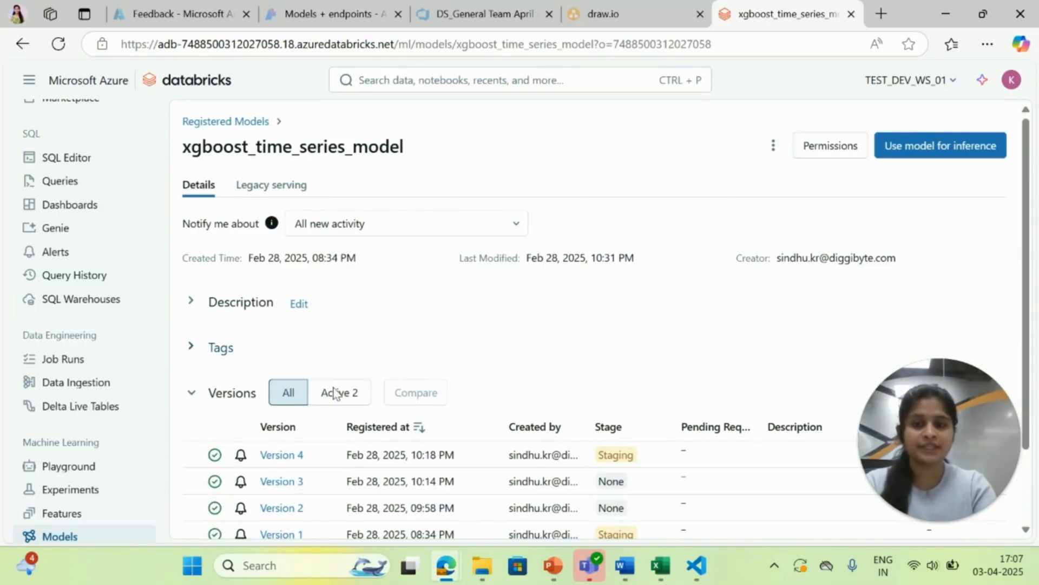
scroll(down, 3)
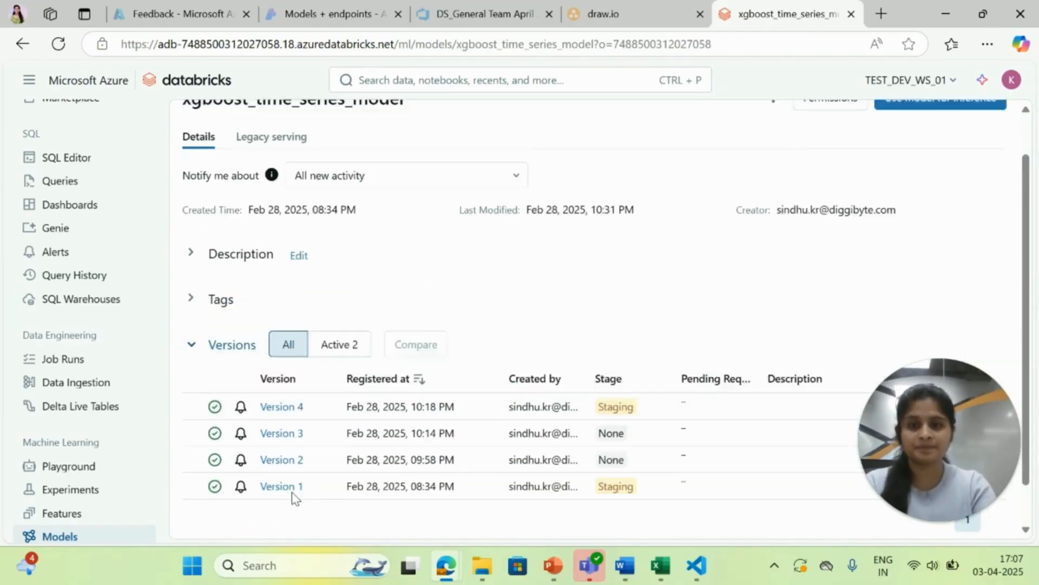
scroll(up, 3)
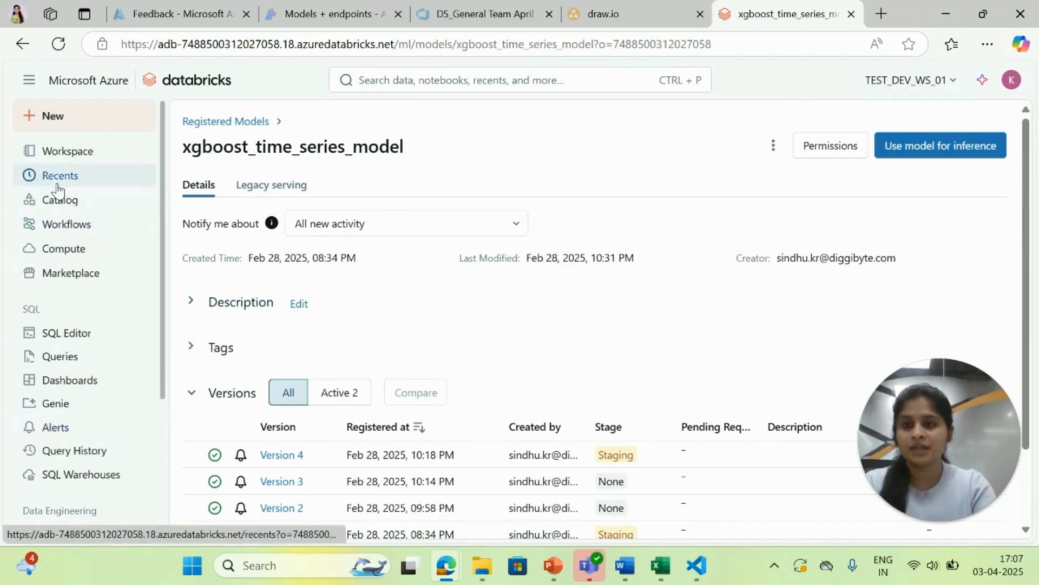
Return to the Time_Series_Model notebook's 'Deploying the Model for Inference' cell.
click(59, 175)
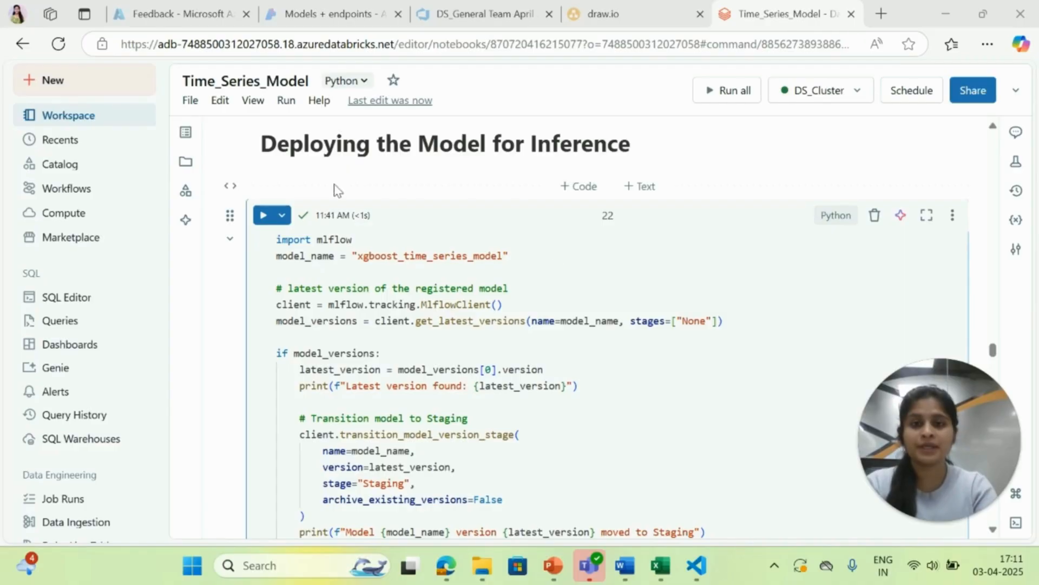
scroll(down, 3)
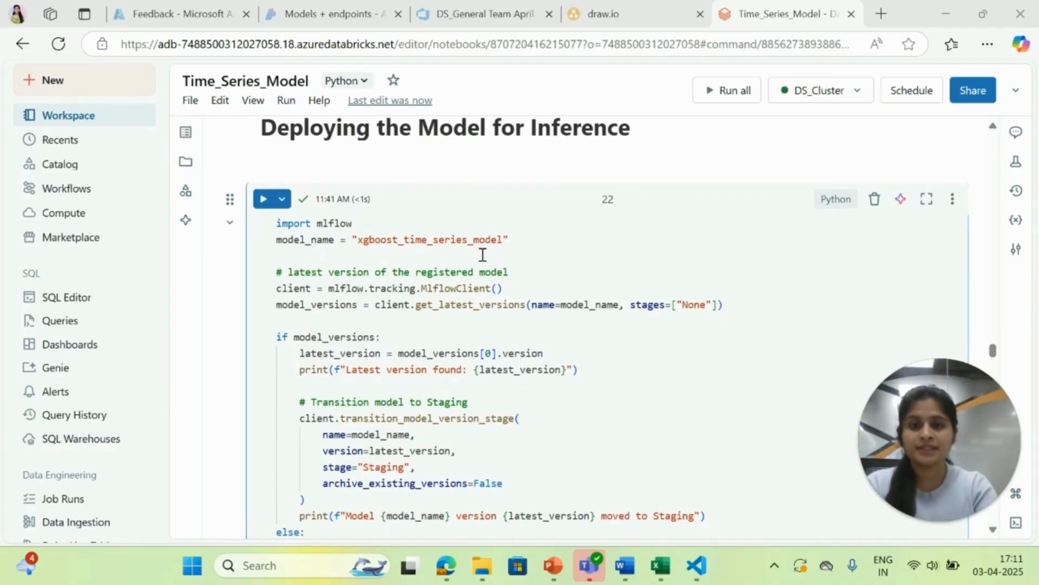
scroll(down, 3)
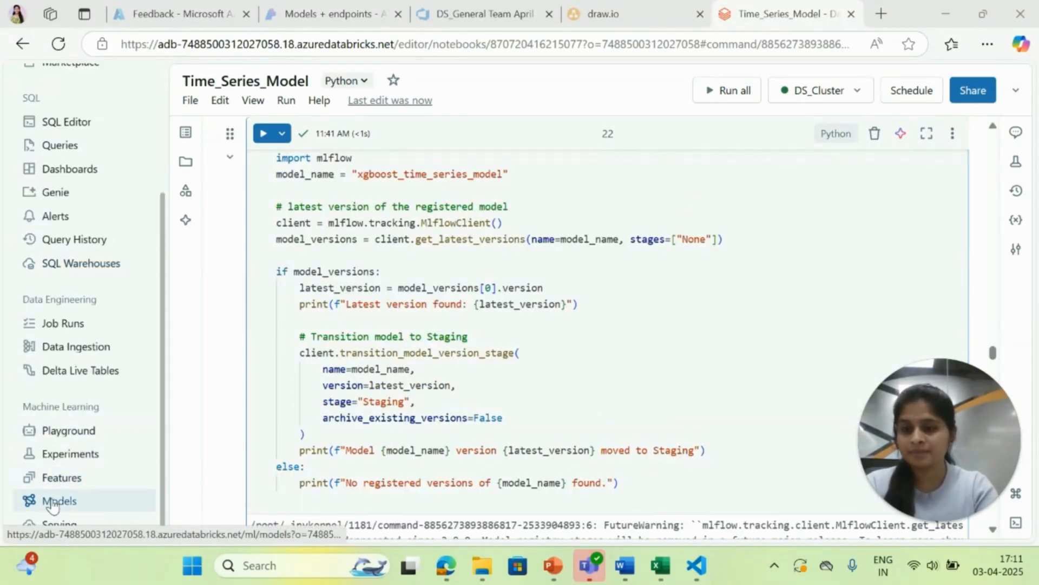
Open Version 4 of xgboost_time_series_model and show its stage transition options to Production.
click(57, 501)
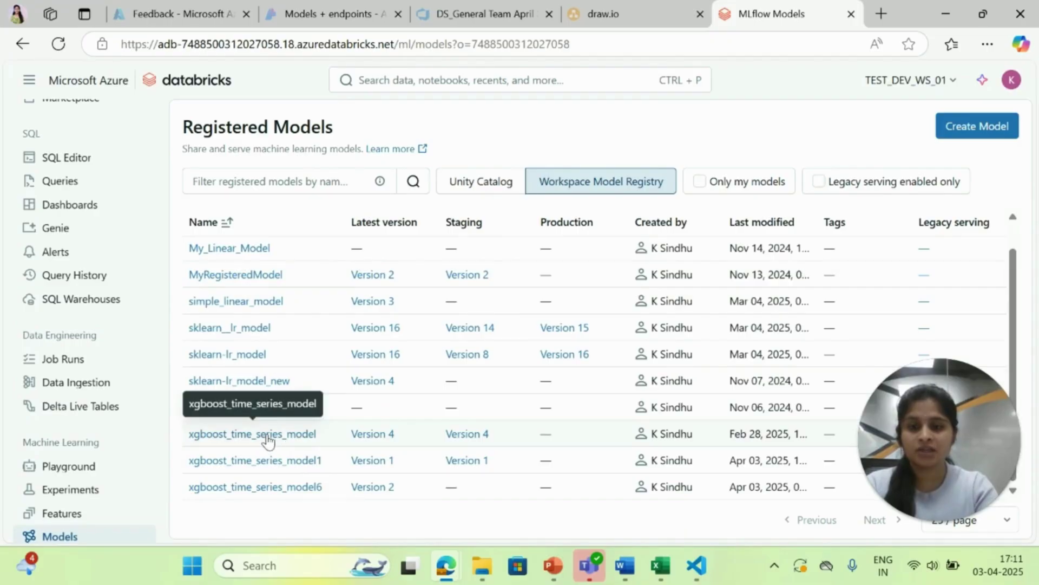
click(251, 433)
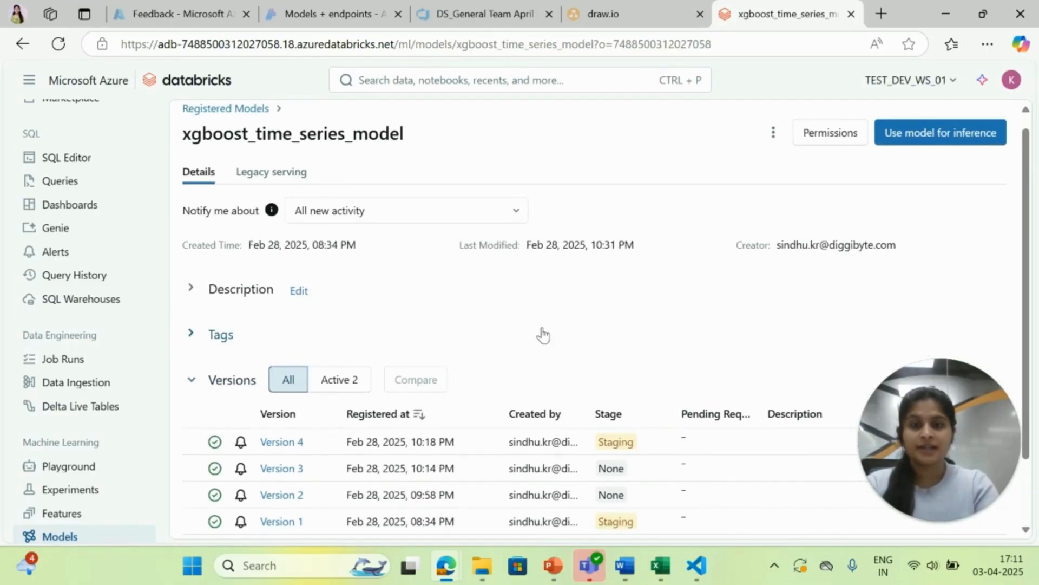
scroll(down, 3)
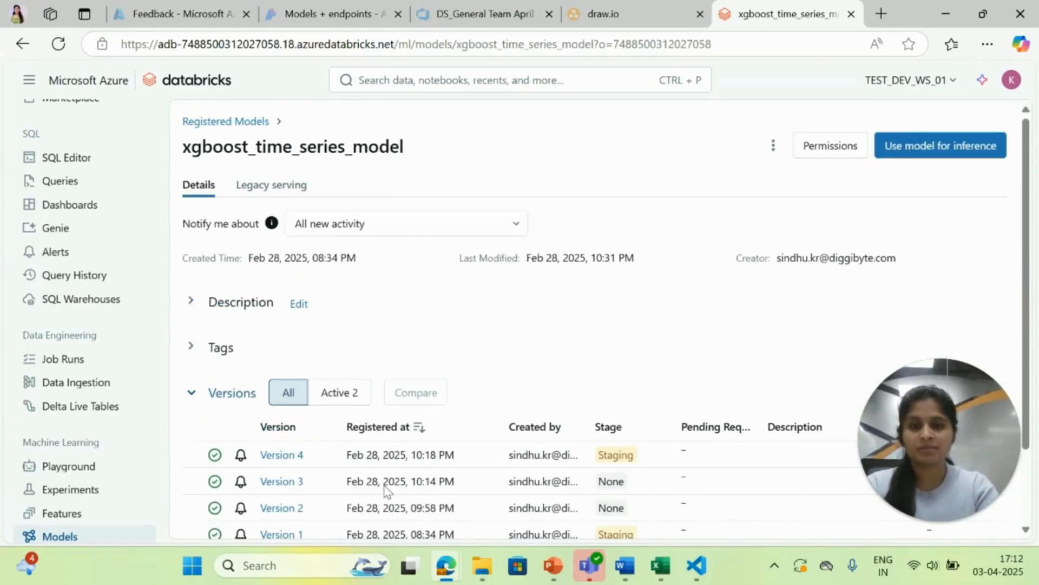
scroll(down, 3)
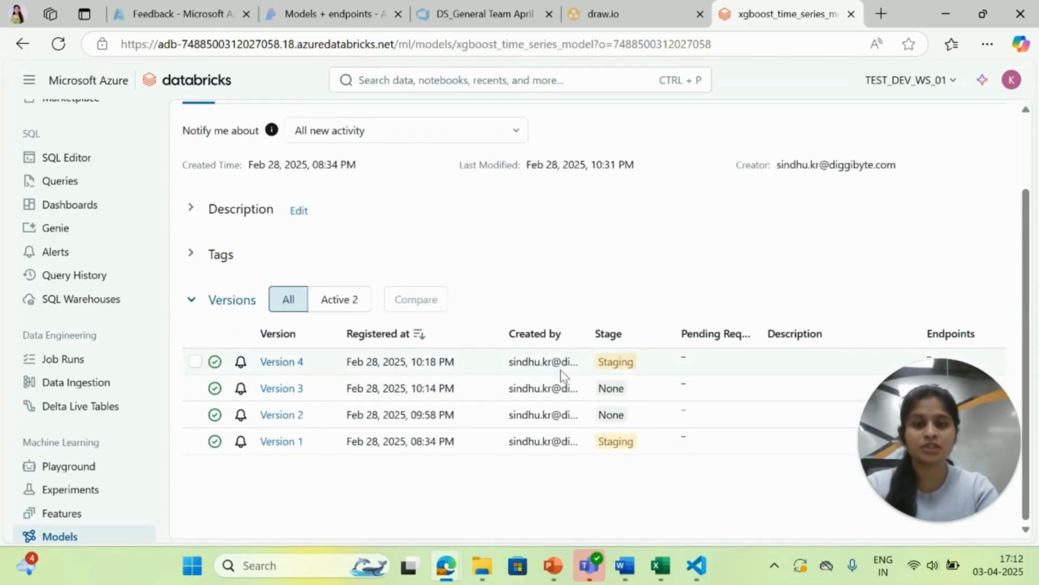
mouse_move(279, 367)
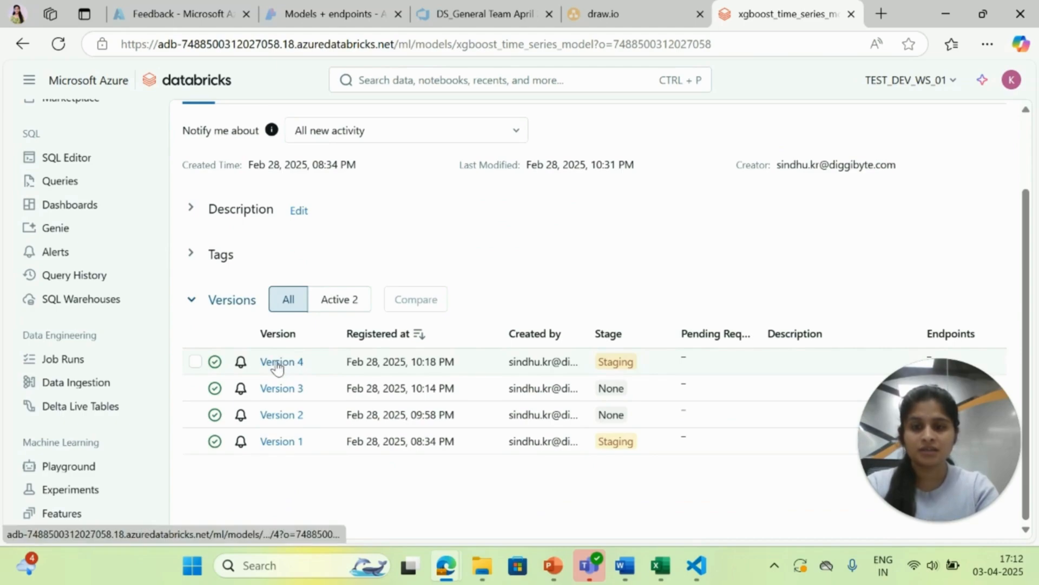
click(282, 362)
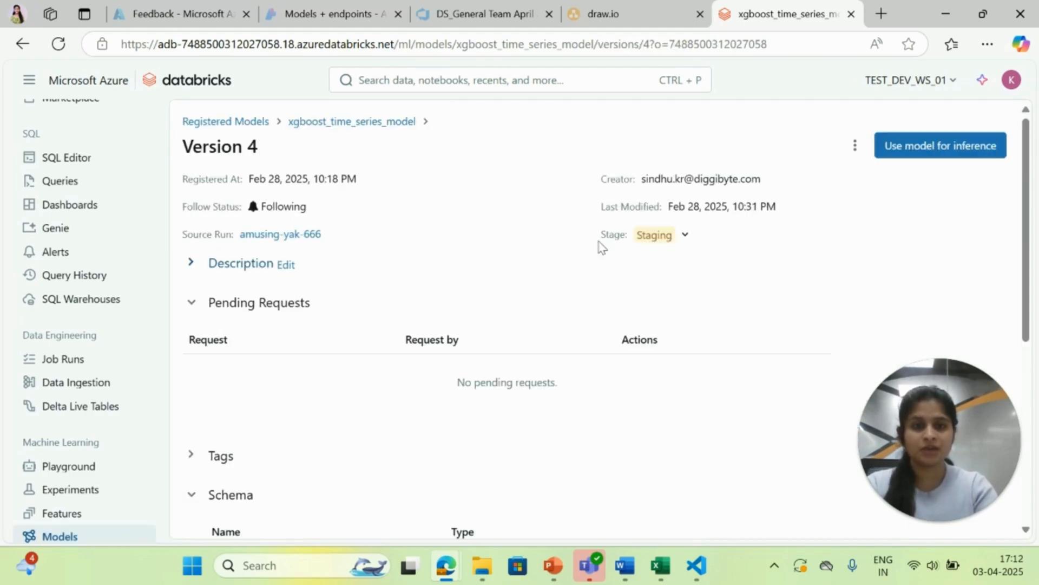
click(685, 235)
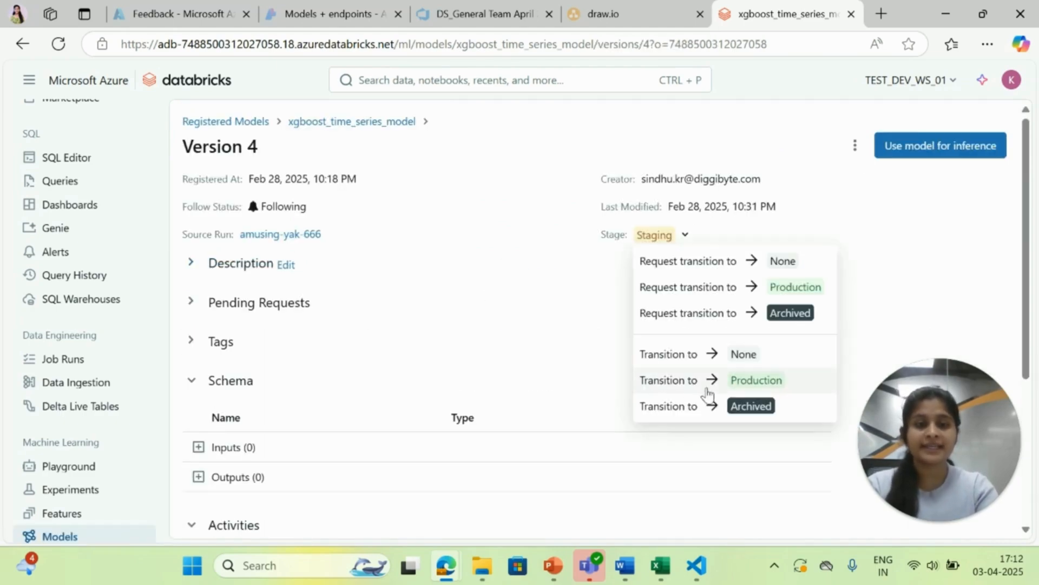
mouse_move(889, 267)
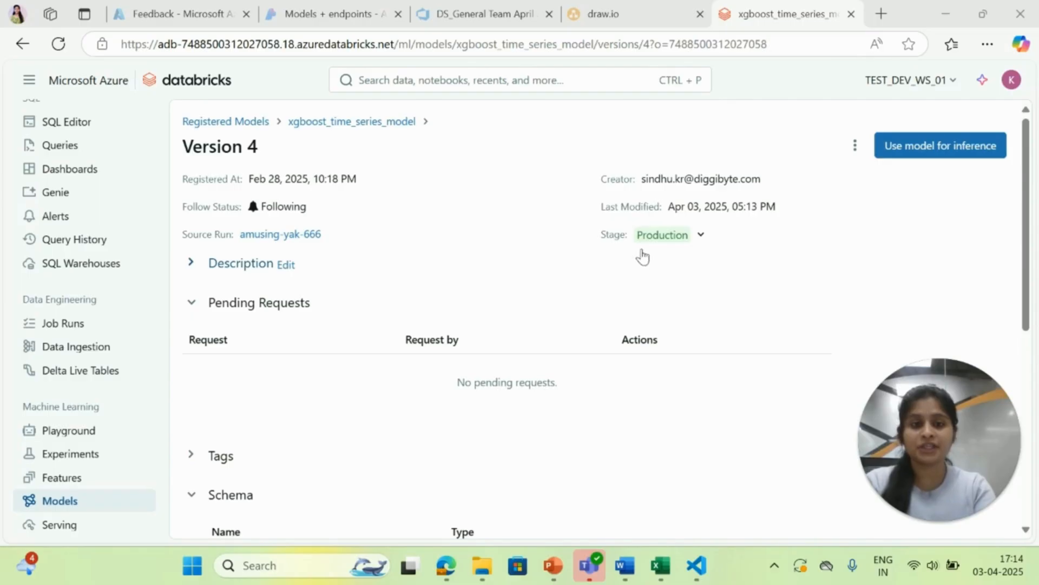
mouse_move(330, 336)
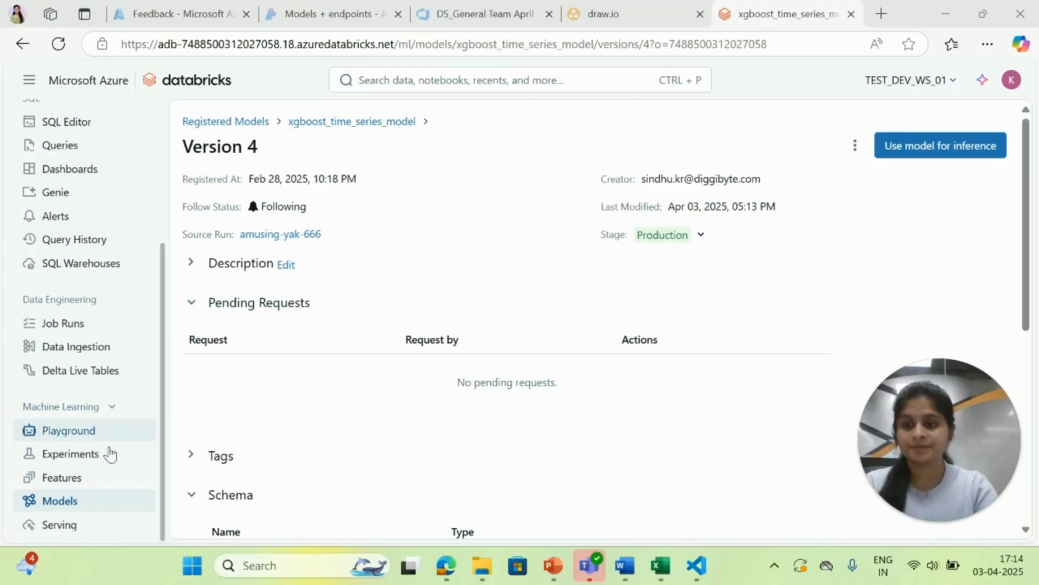
Start a new serving endpoint named time_series from the Serving page.
click(60, 524)
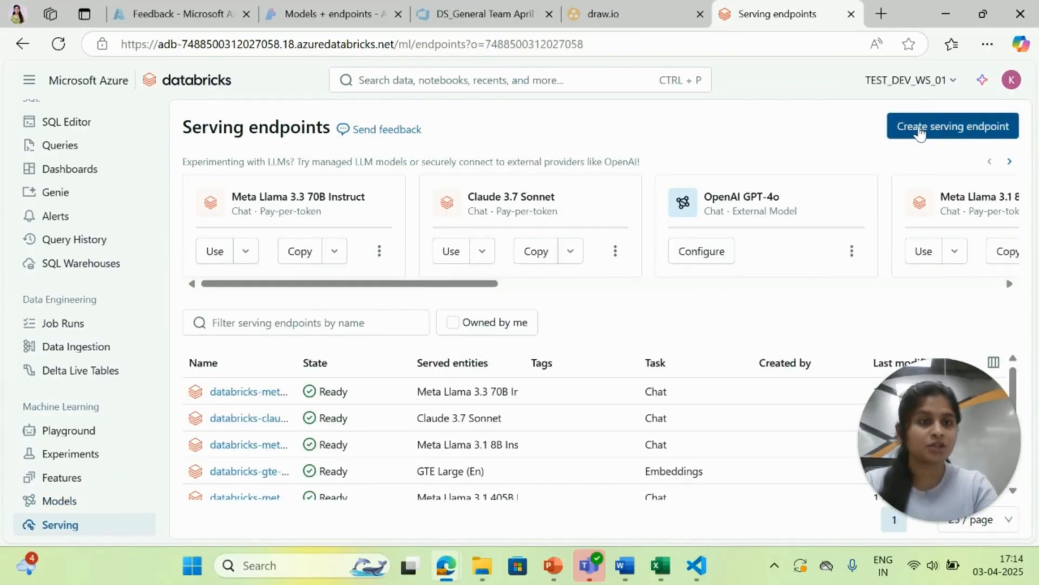
click(953, 127)
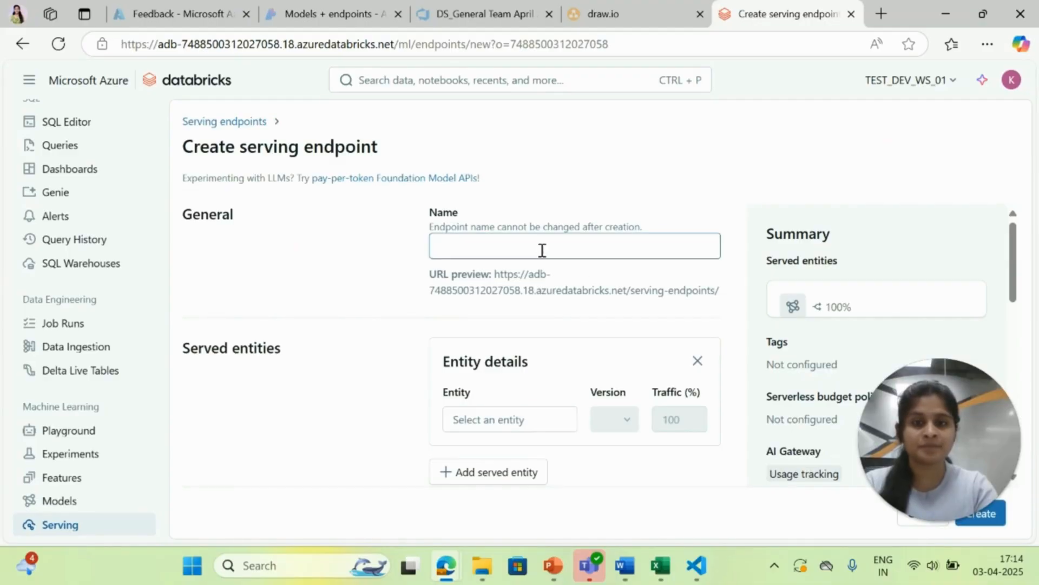
text(time_series)
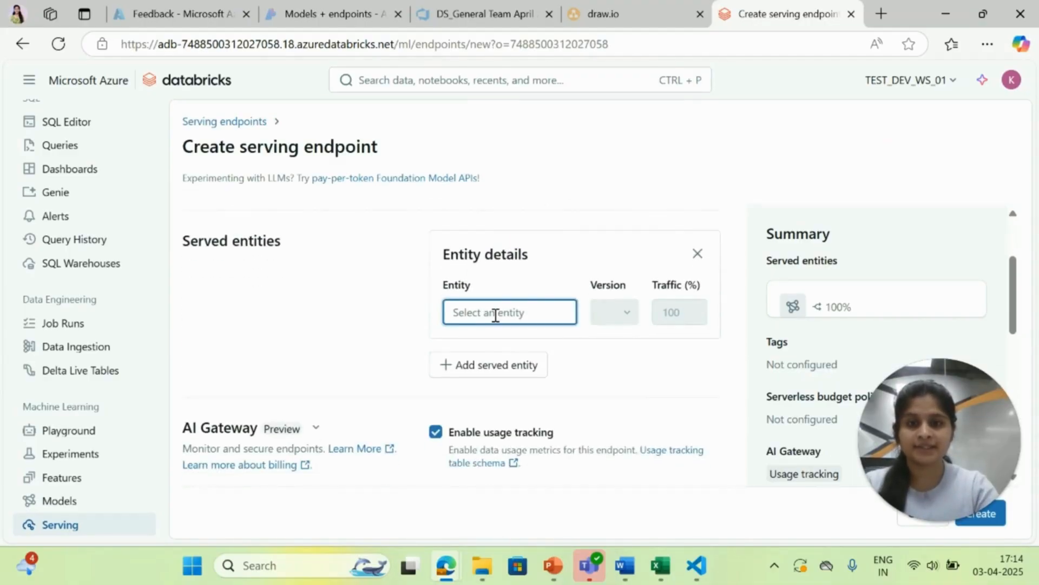
Serve xgboost_time_series_model Version 4 from the Model Registry and create the endpoint.
click(510, 312)
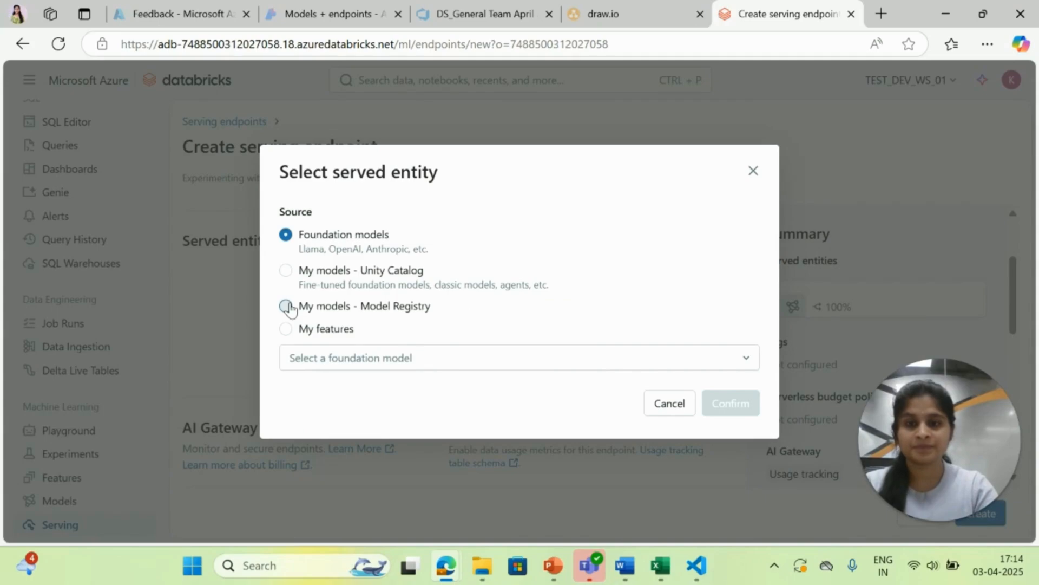
click(285, 306)
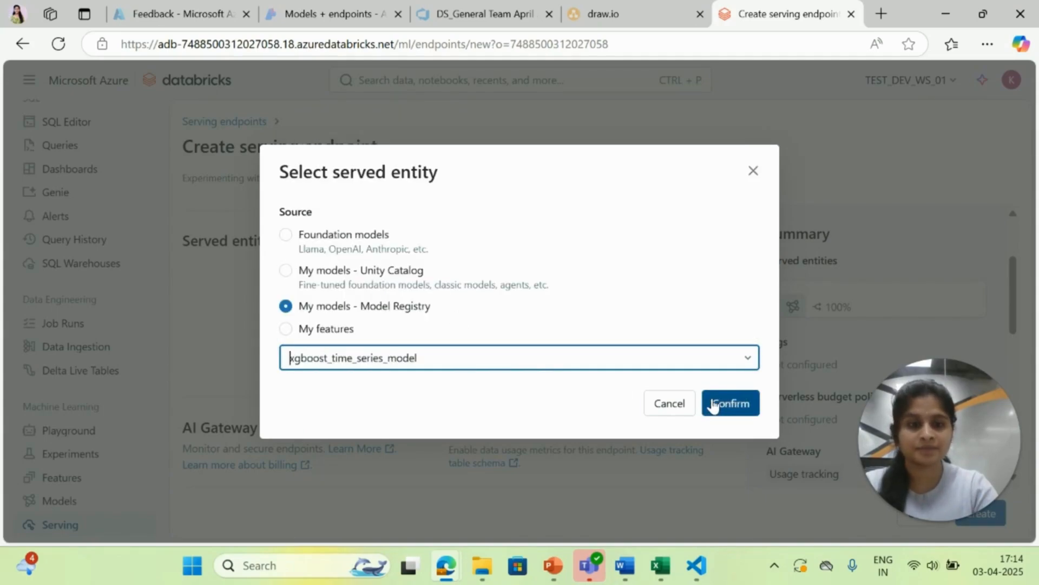
click(730, 403)
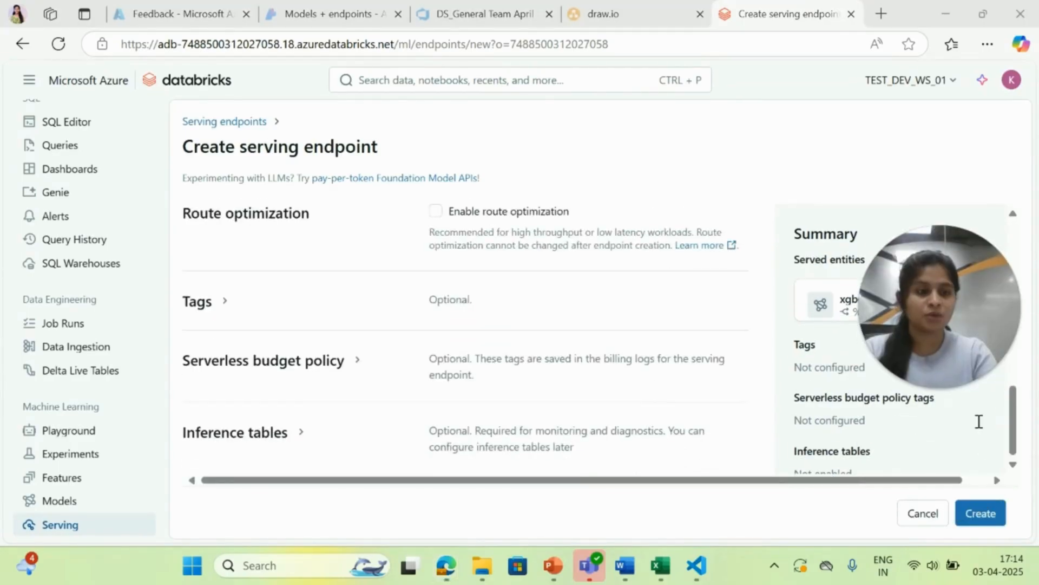
click(981, 513)
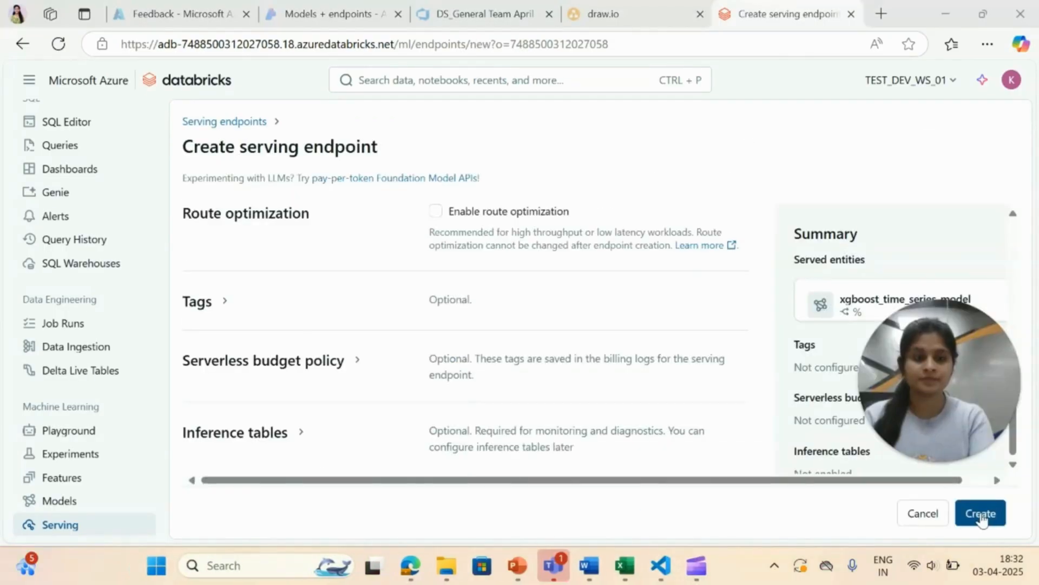
click(981, 513)
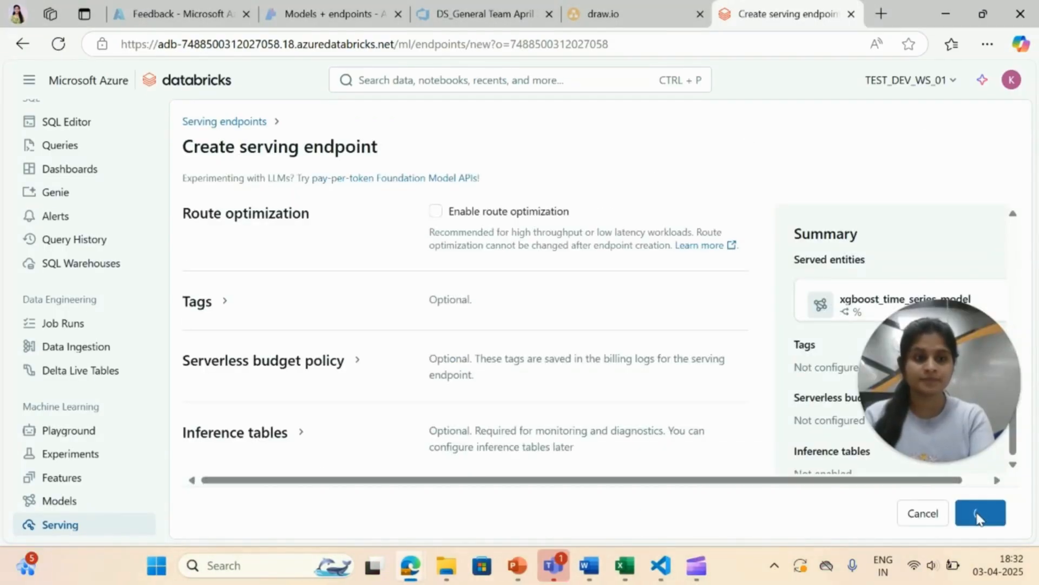
click(981, 512)
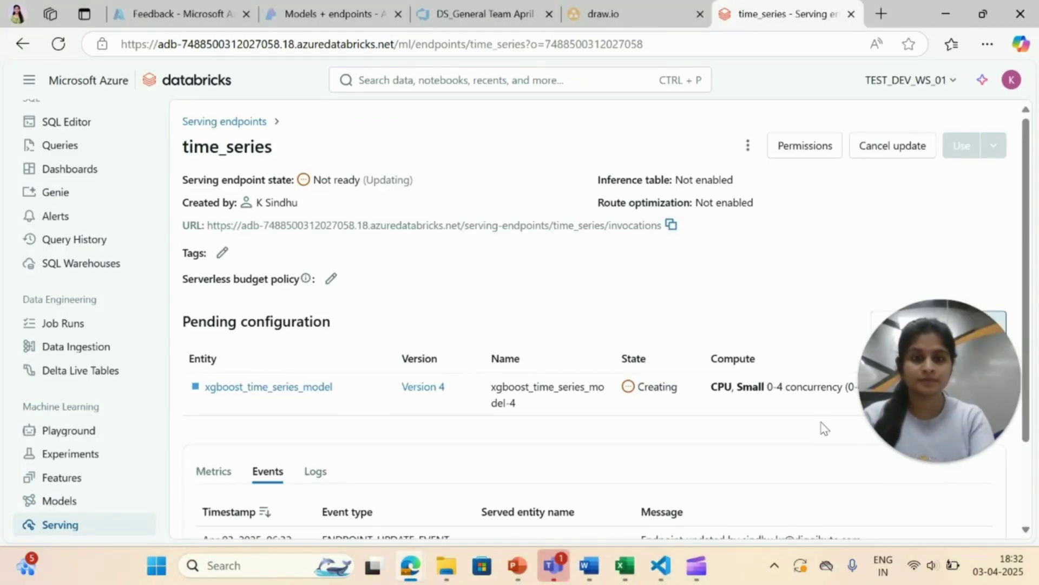